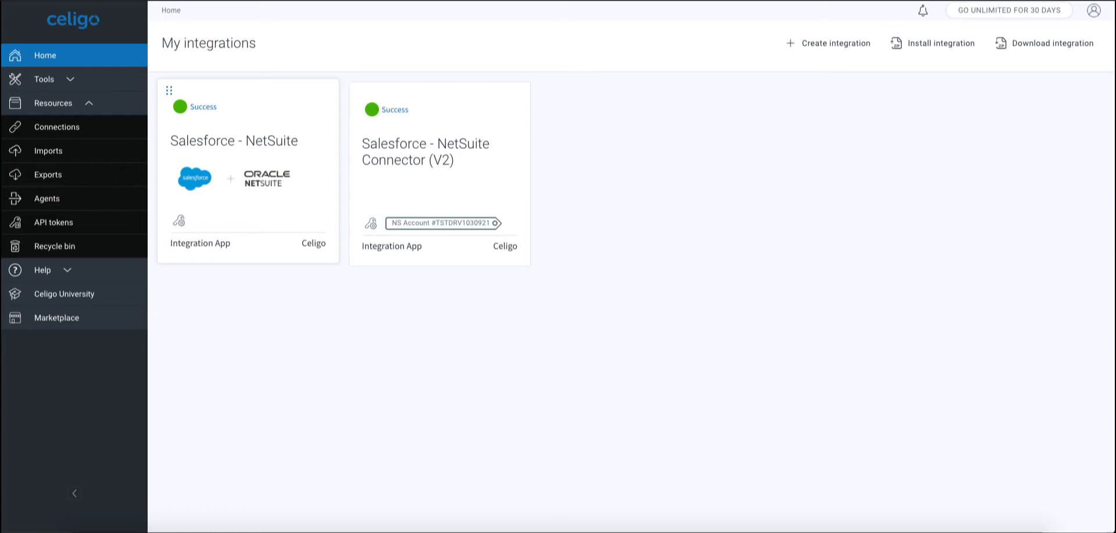
Open the Salesforce - NetSuite integration app from My integrations.
click(233, 141)
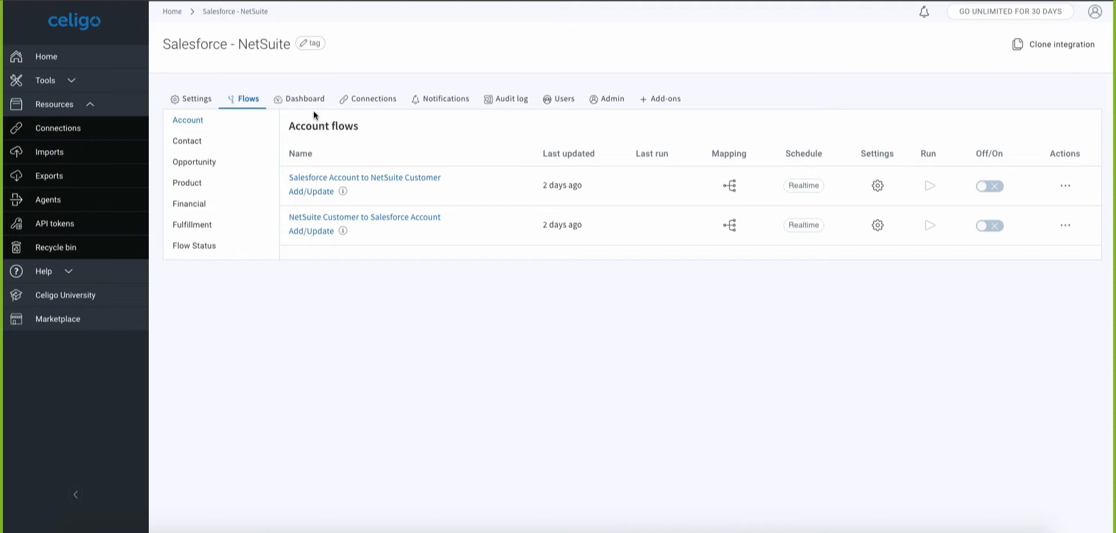
Set the NetSuite connection's Advanced concurrency level to 2.
click(368, 98)
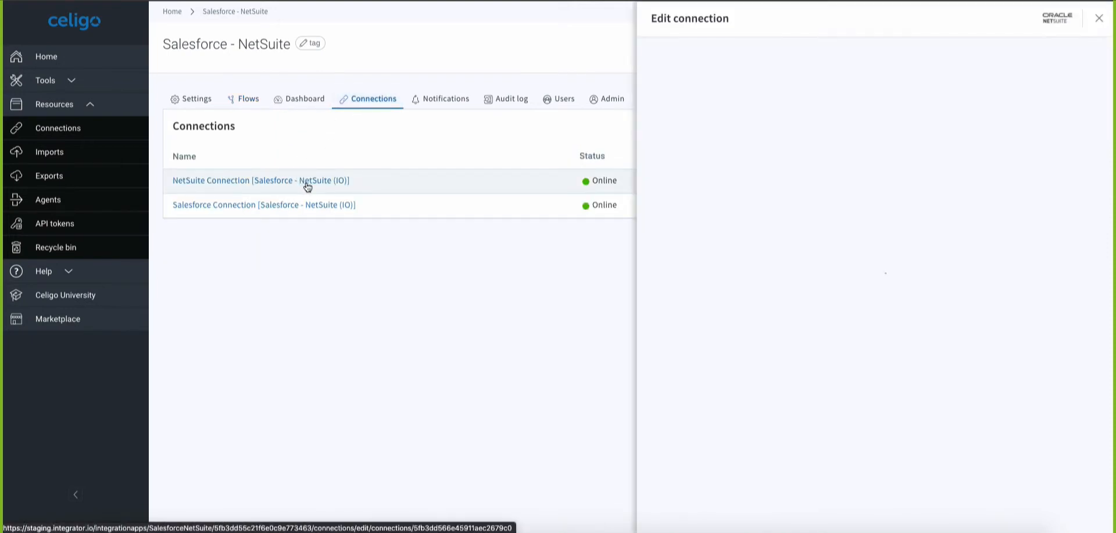
click(260, 179)
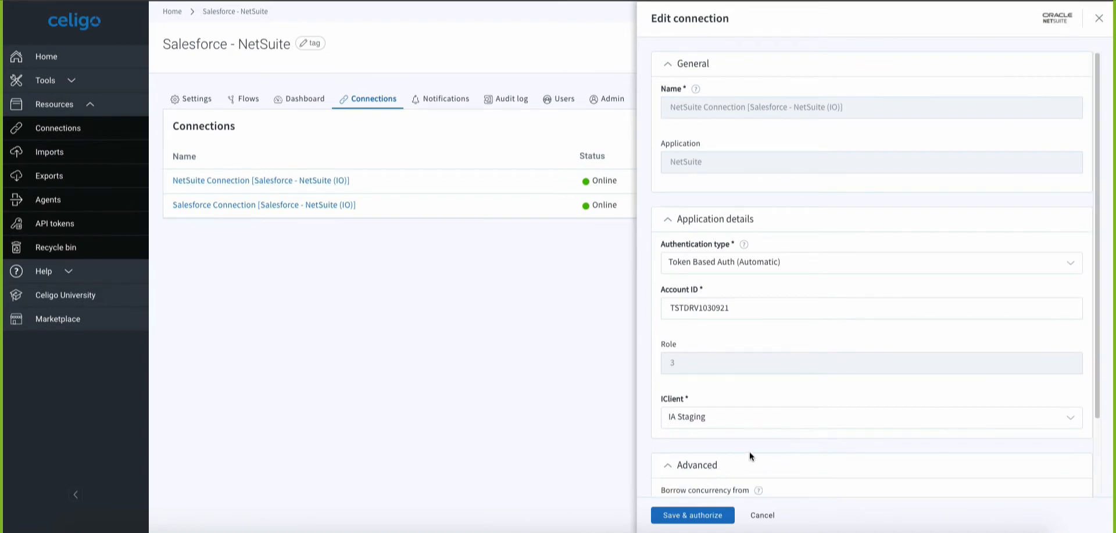
scroll(down, 3)
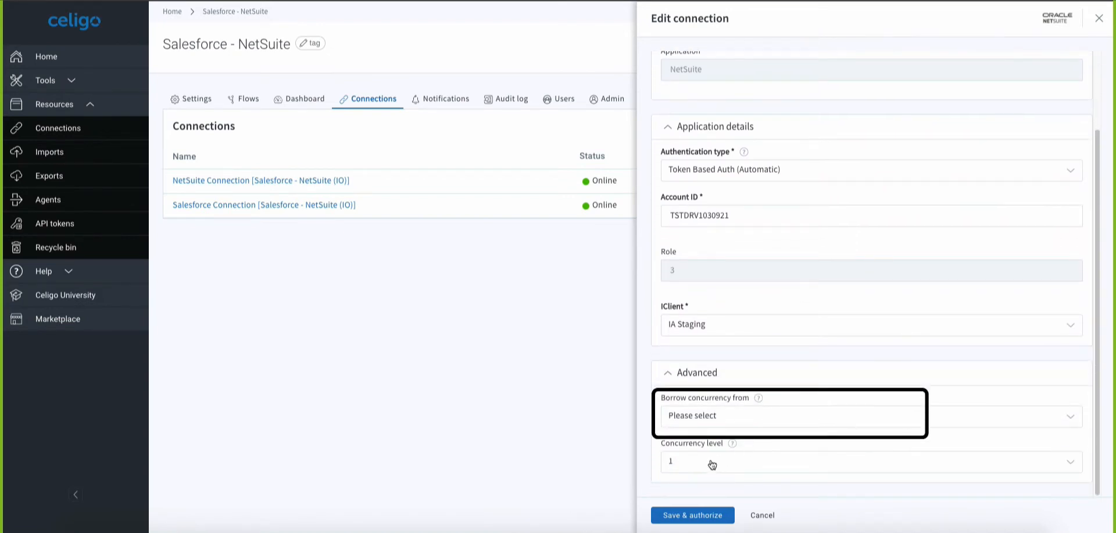
mouse_move(761, 515)
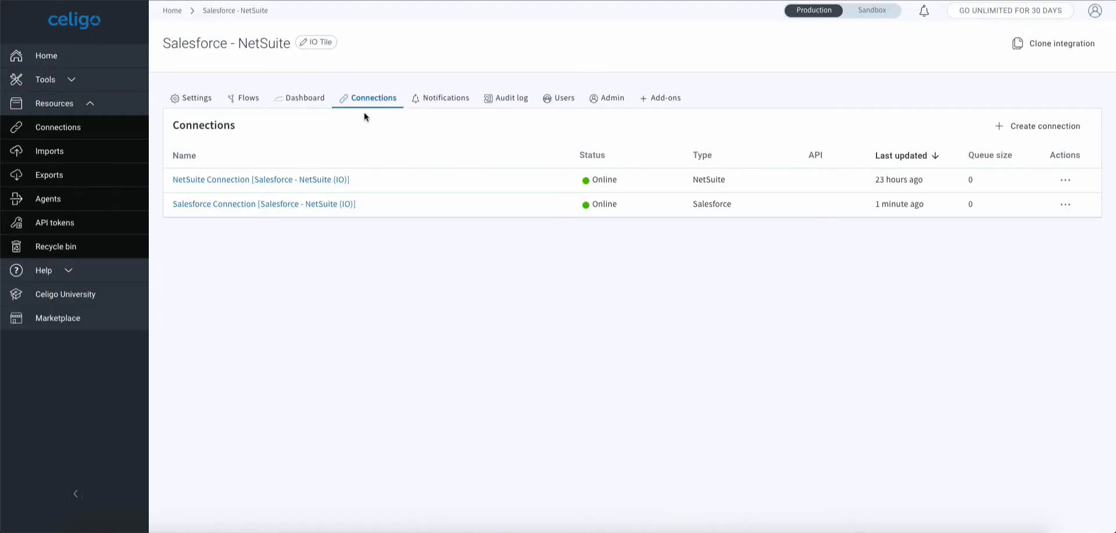
click(260, 179)
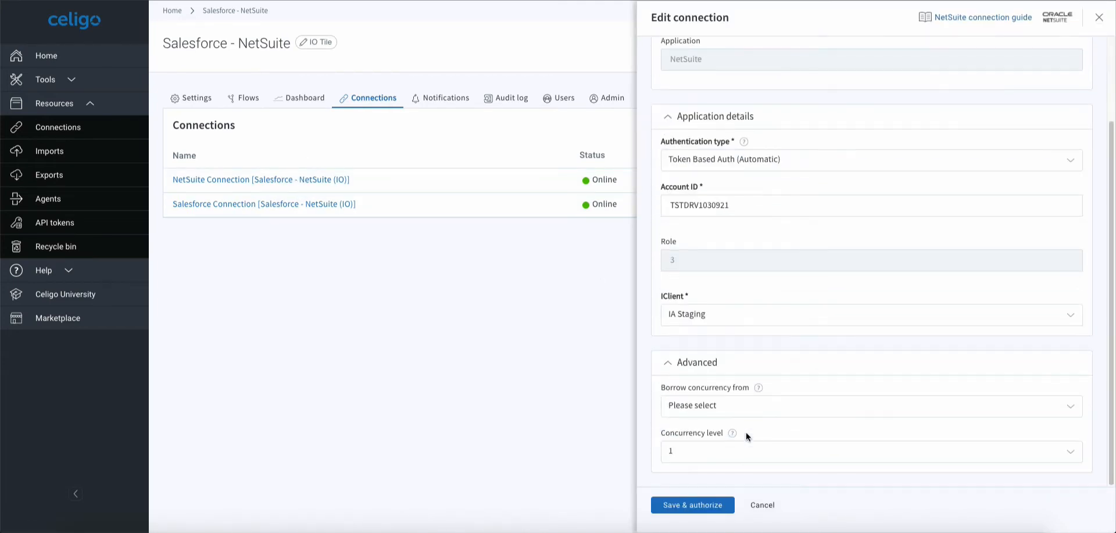
click(869, 451)
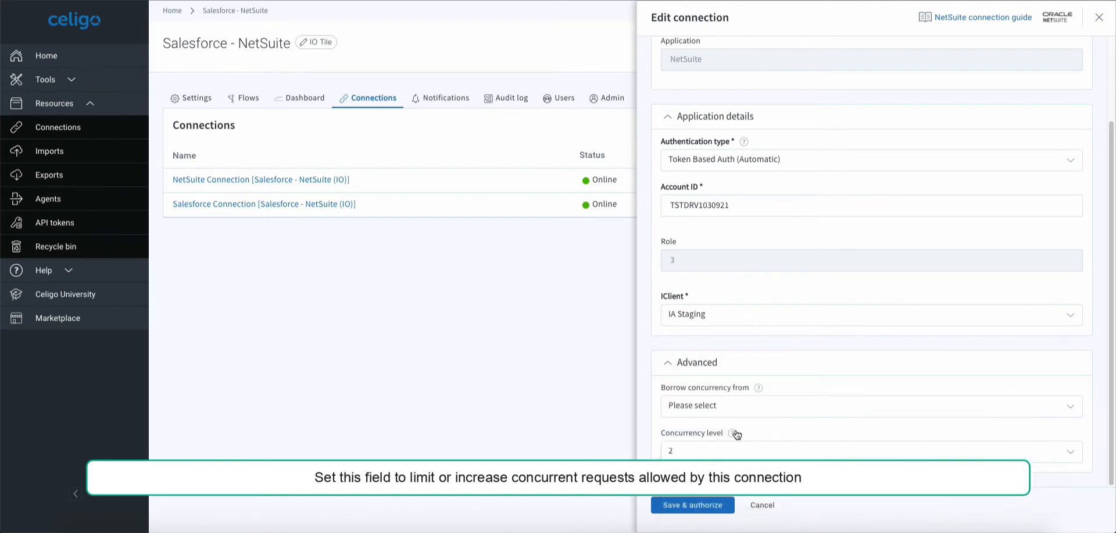
mouse_move(735, 434)
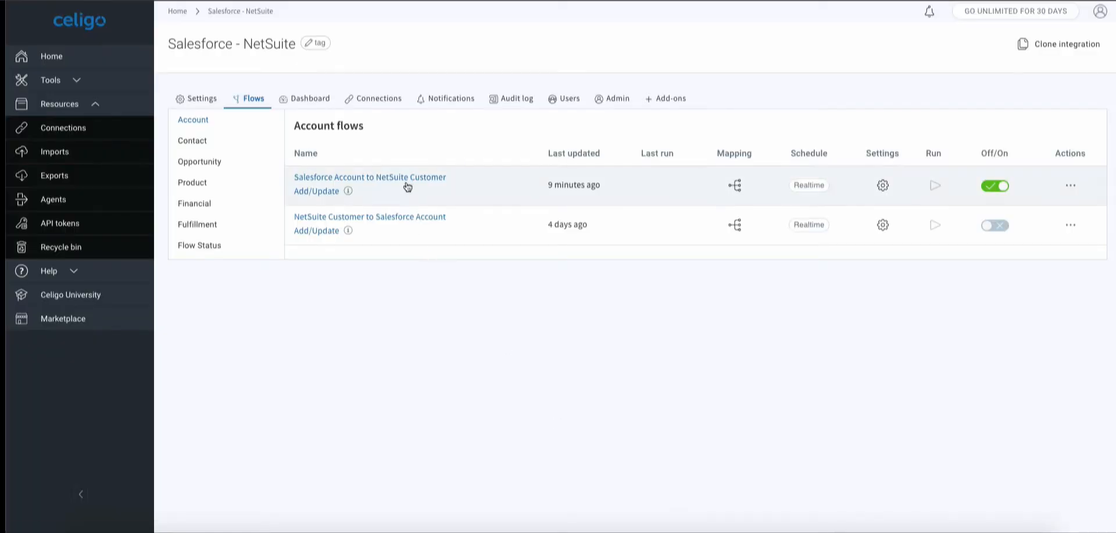
Map Salesforce Phone to NetSuite Billing Phone in the Account-to-Customer flow, adding a second Phone row.
click(734, 184)
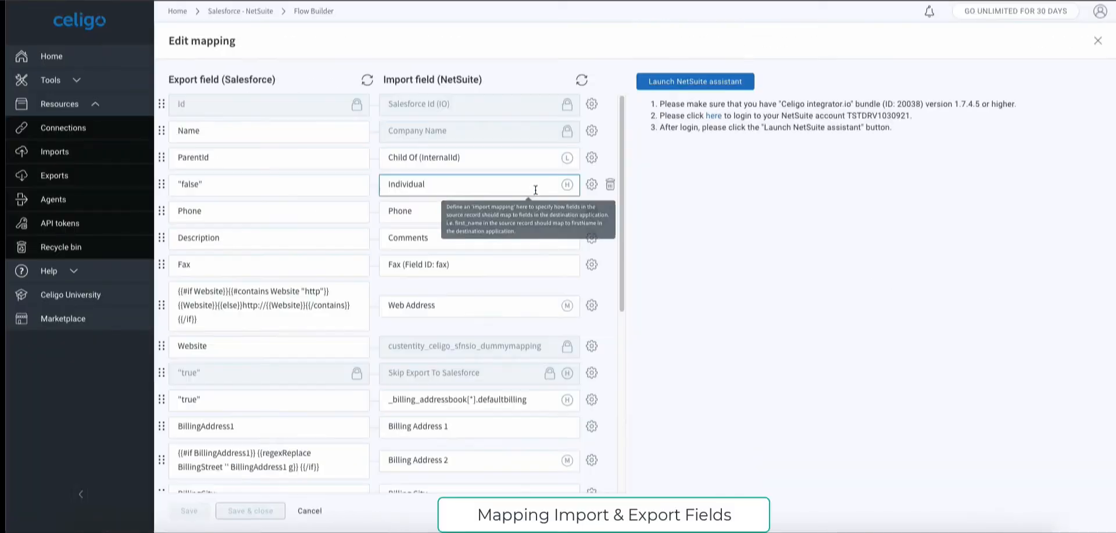
scroll(down, 3)
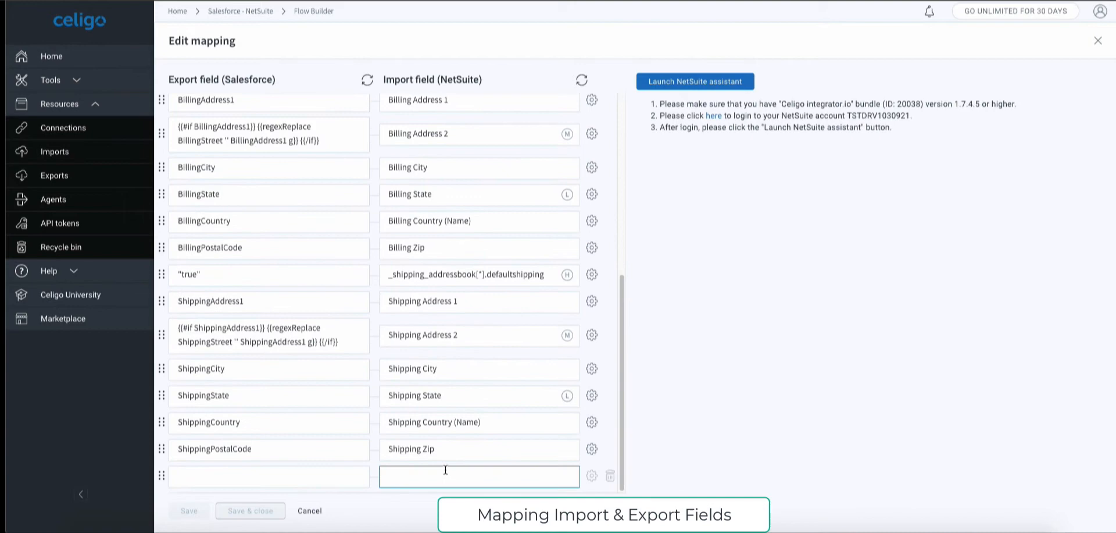
text(phon)
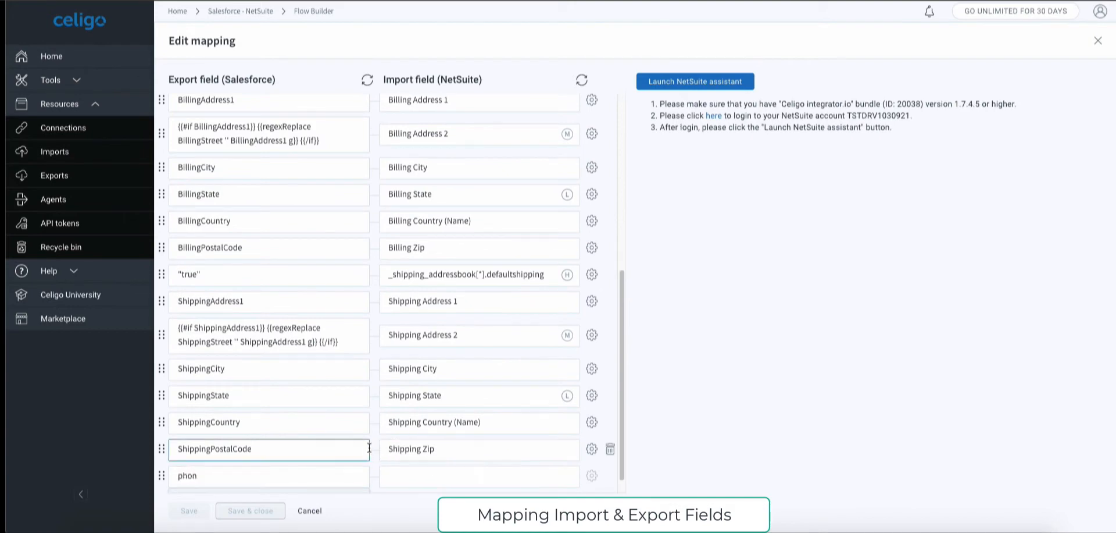
text(ph)
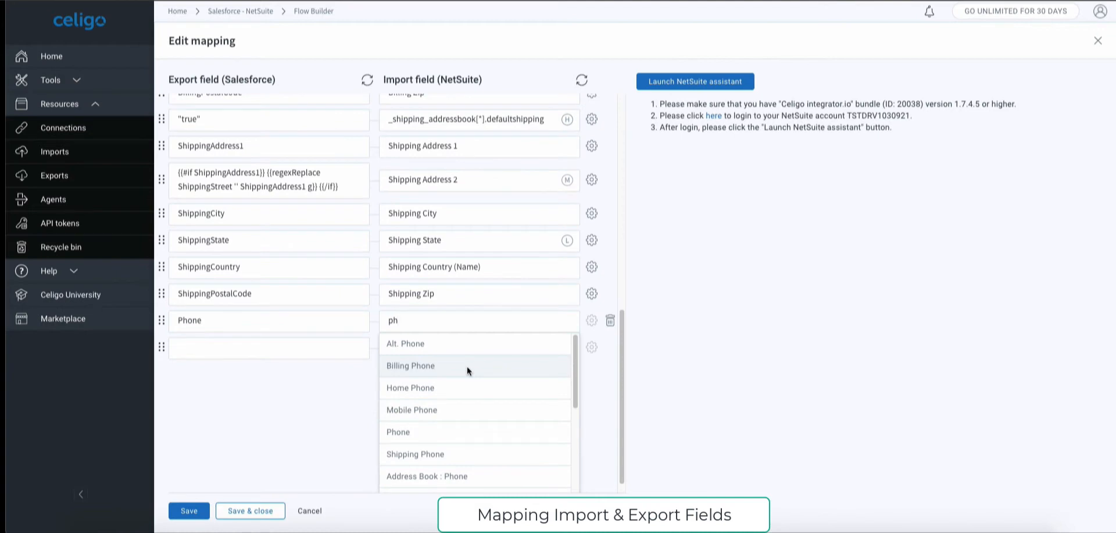
click(410, 365)
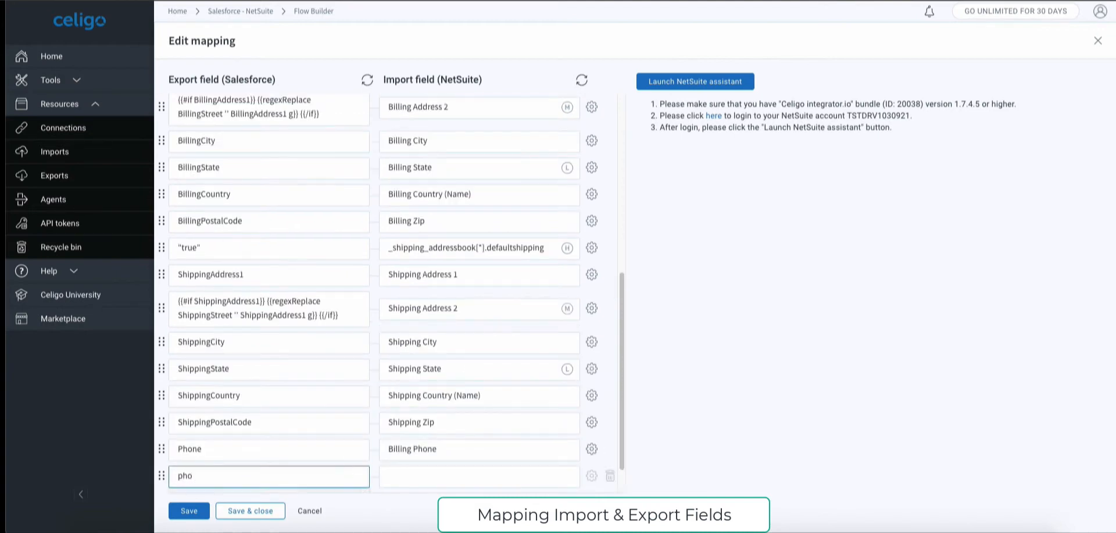
text(mo)
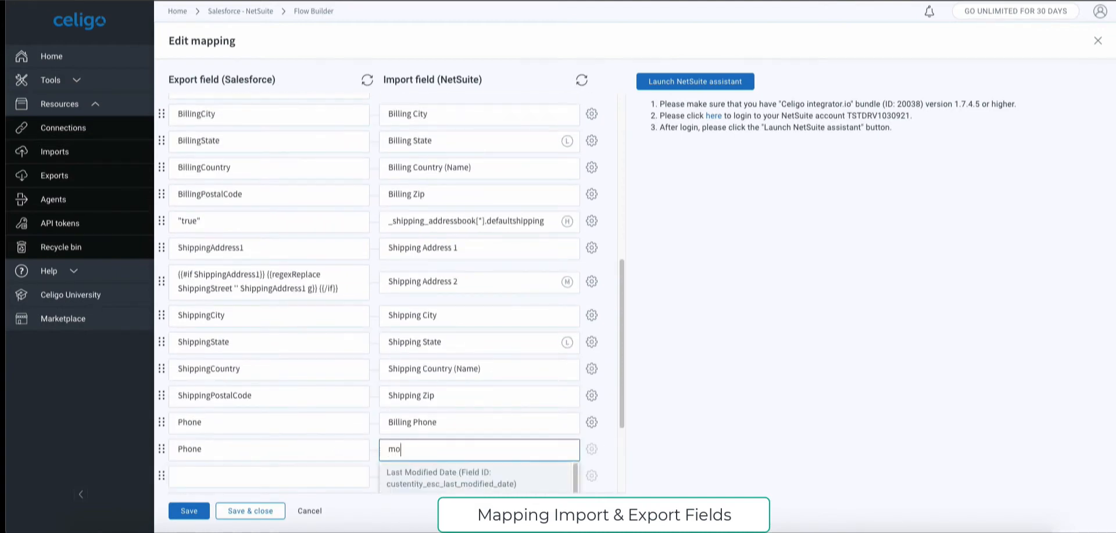
click(478, 449)
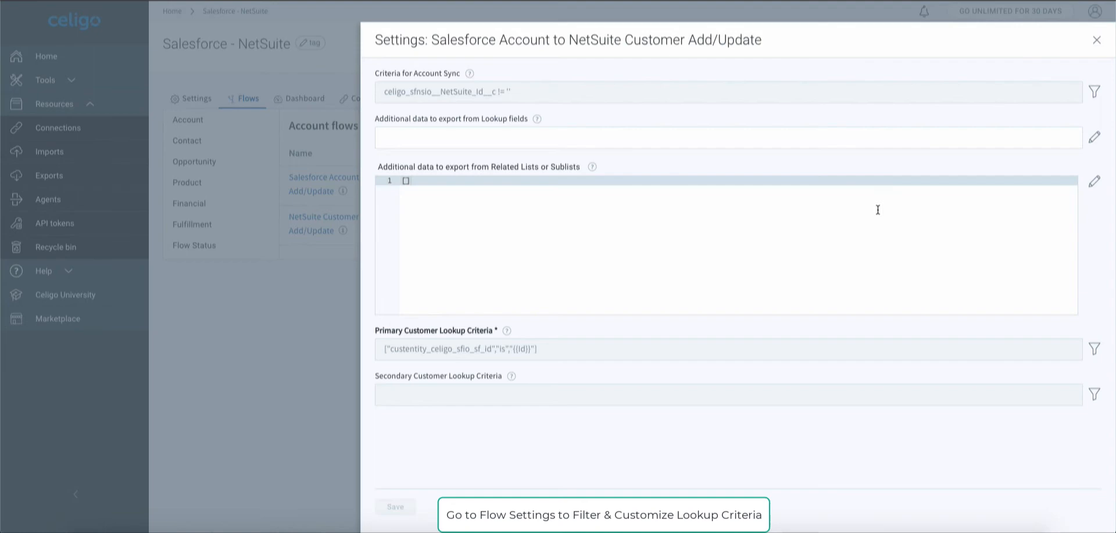
Require Company Name not empty in the Primary Customer Lookup Criteria and save.
click(1095, 349)
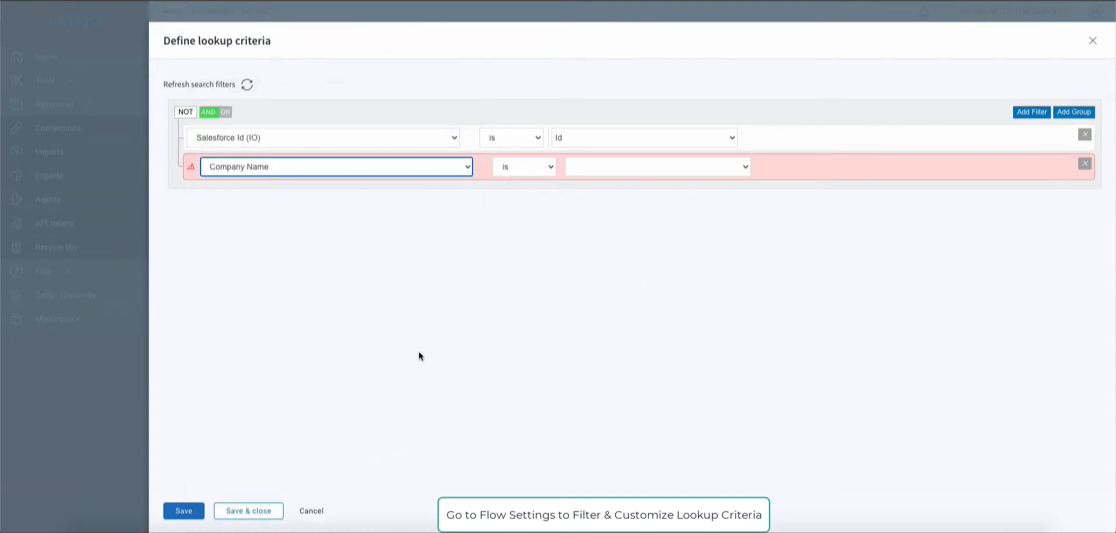
click(522, 166)
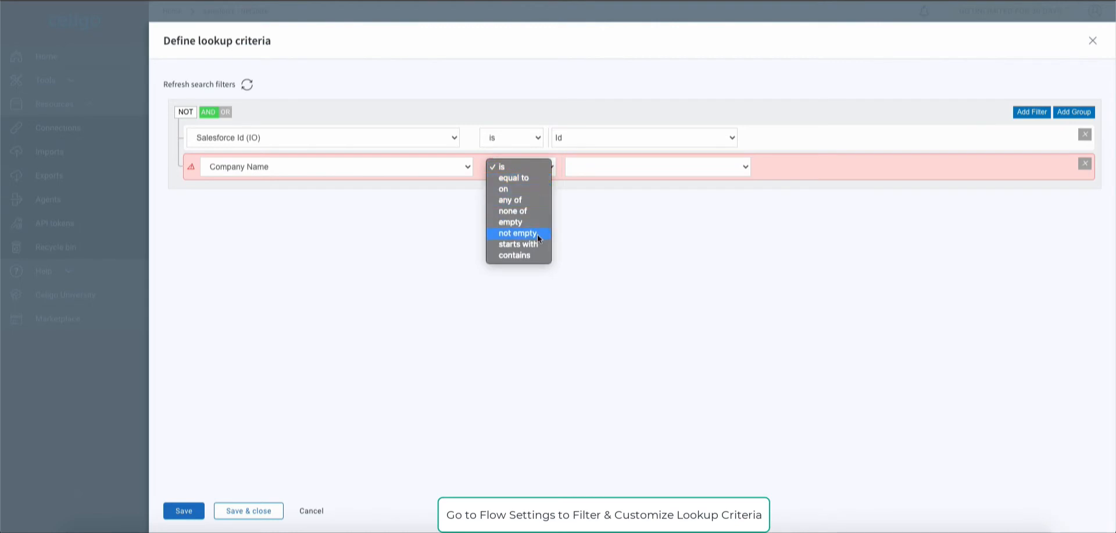
click(516, 232)
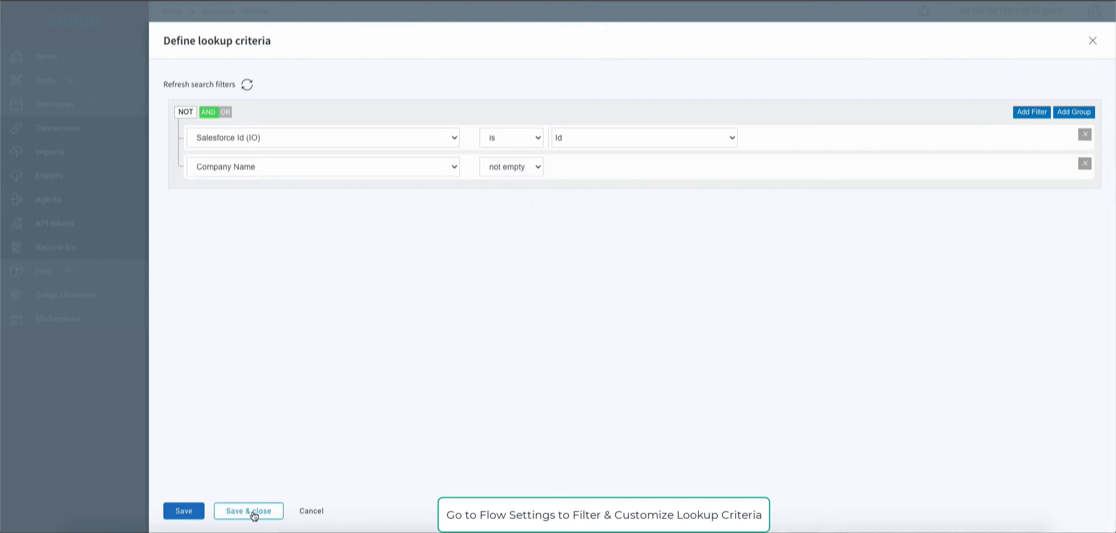
click(248, 511)
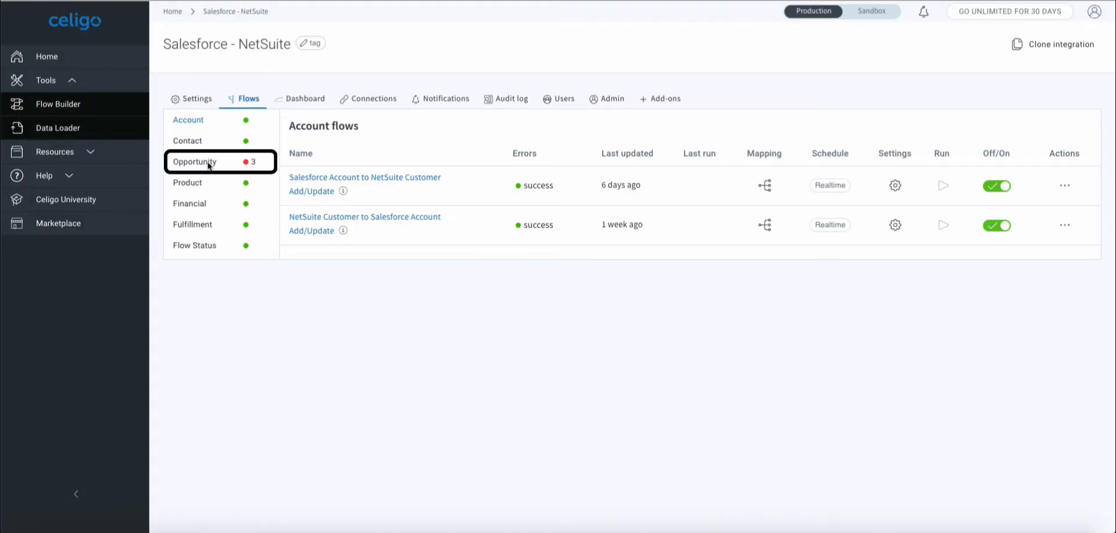
Resolve all three open errors on the Opportunity to Sales Order import and return to the flows list.
click(194, 162)
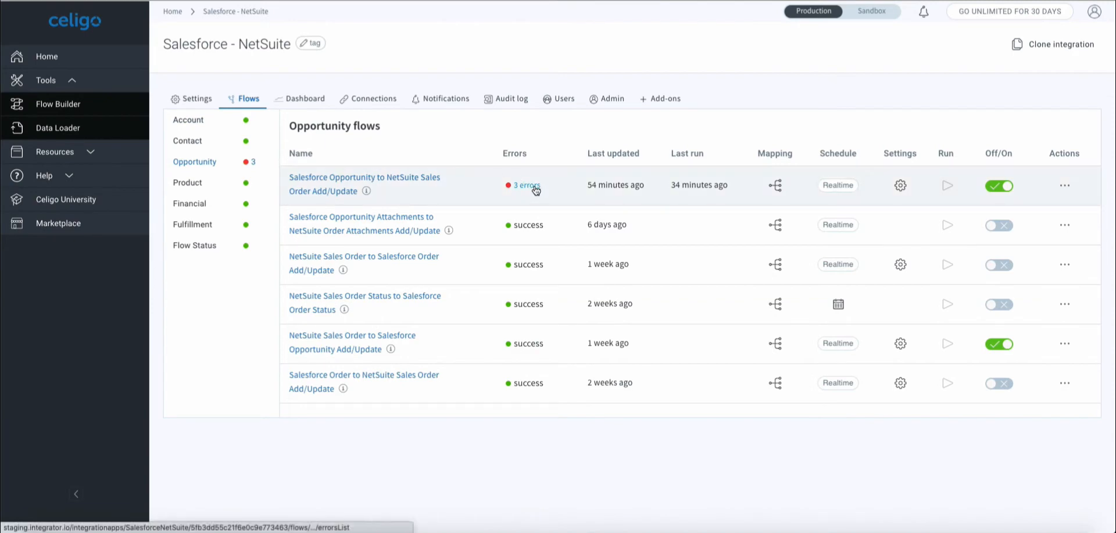
click(524, 185)
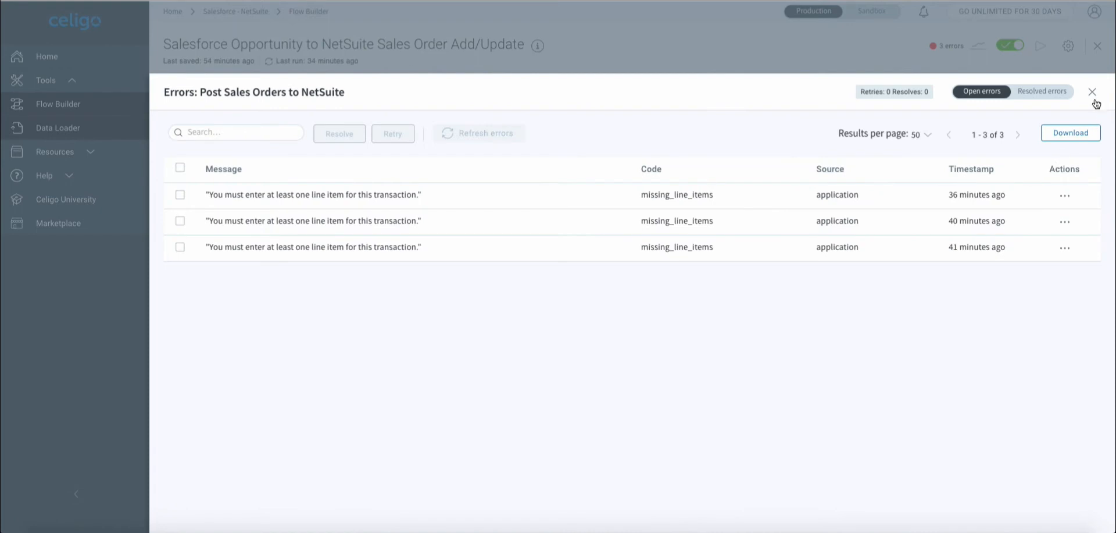
click(1093, 92)
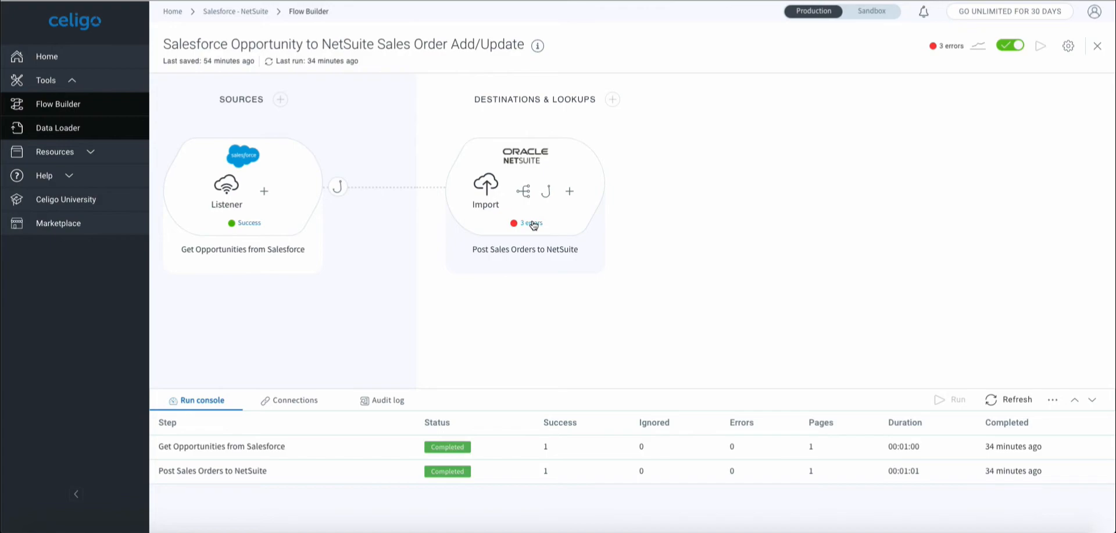
click(531, 223)
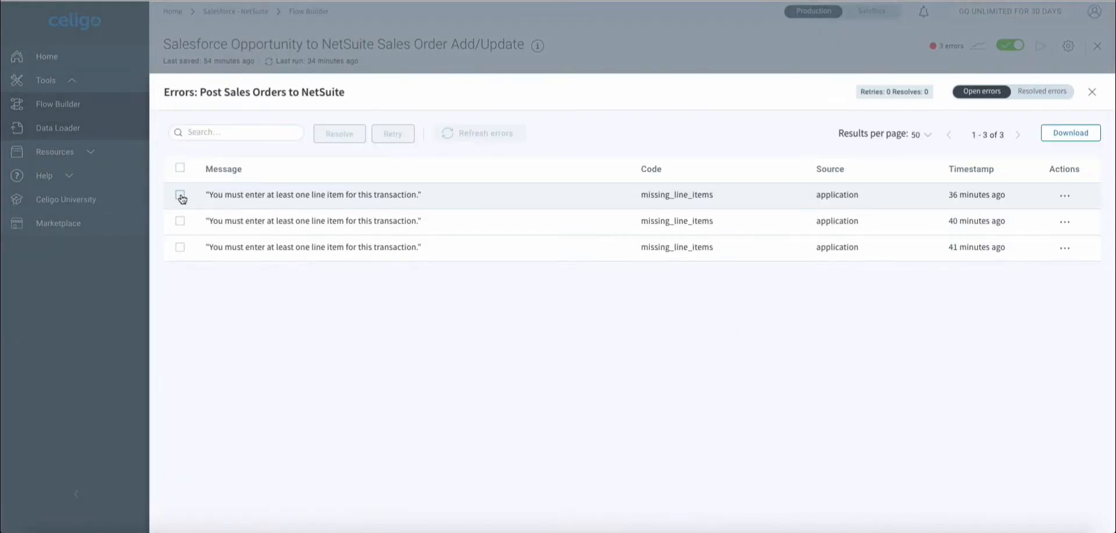
click(1066, 194)
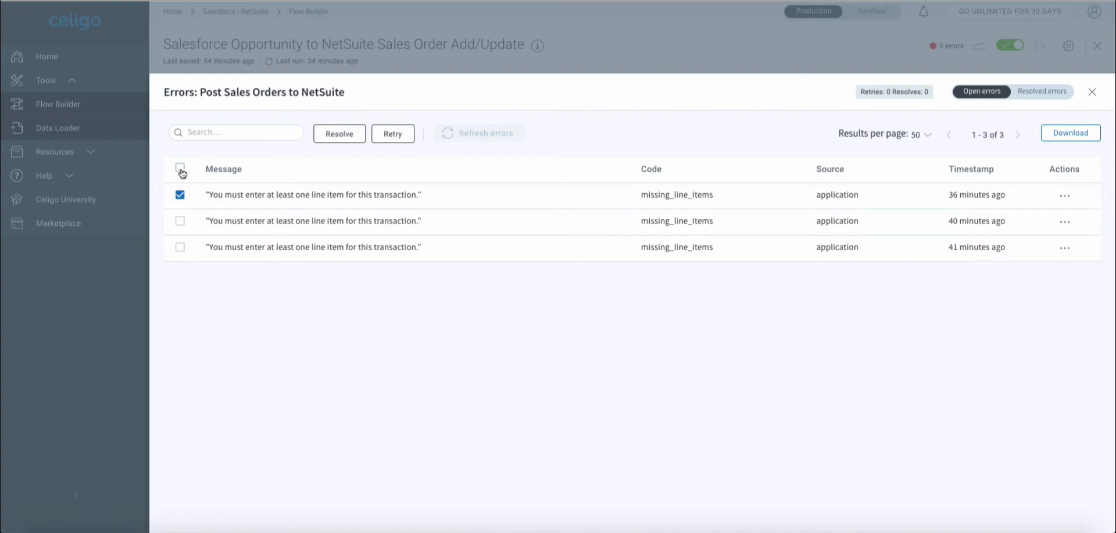
click(338, 133)
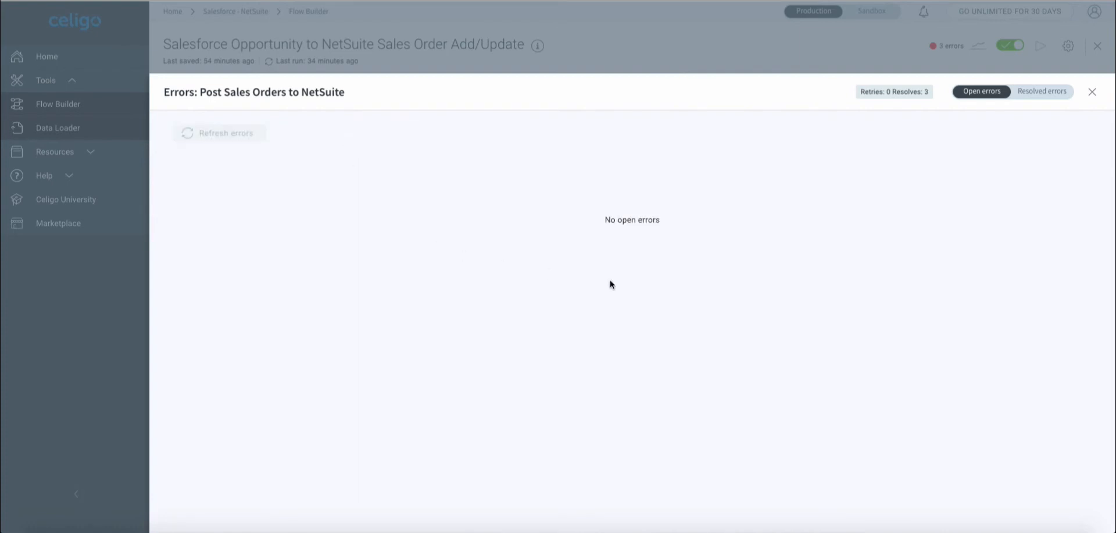
click(1092, 91)
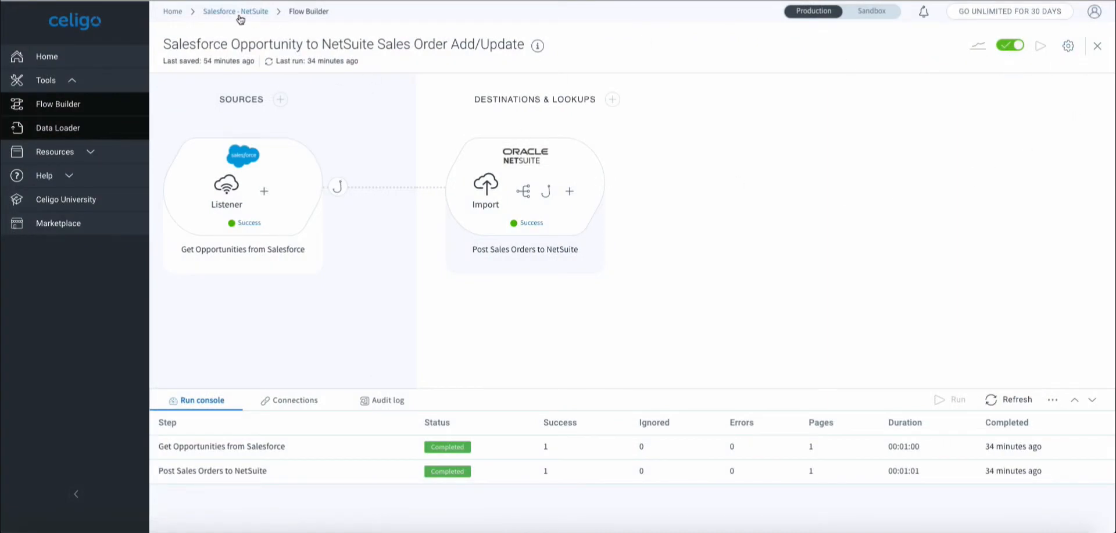
click(235, 11)
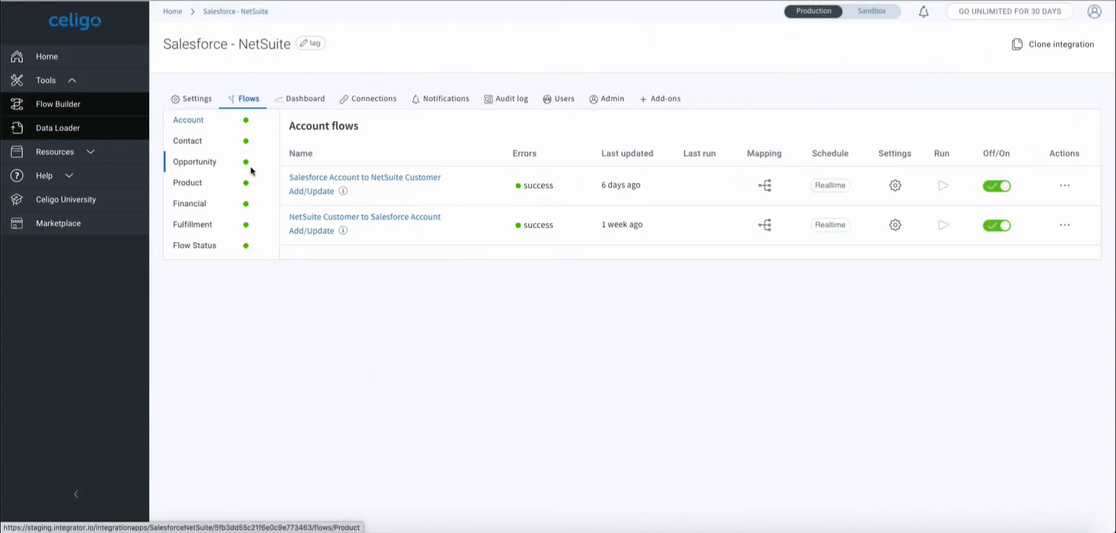
Set a user's flow-error notifications to All flows from the Users tab.
click(195, 98)
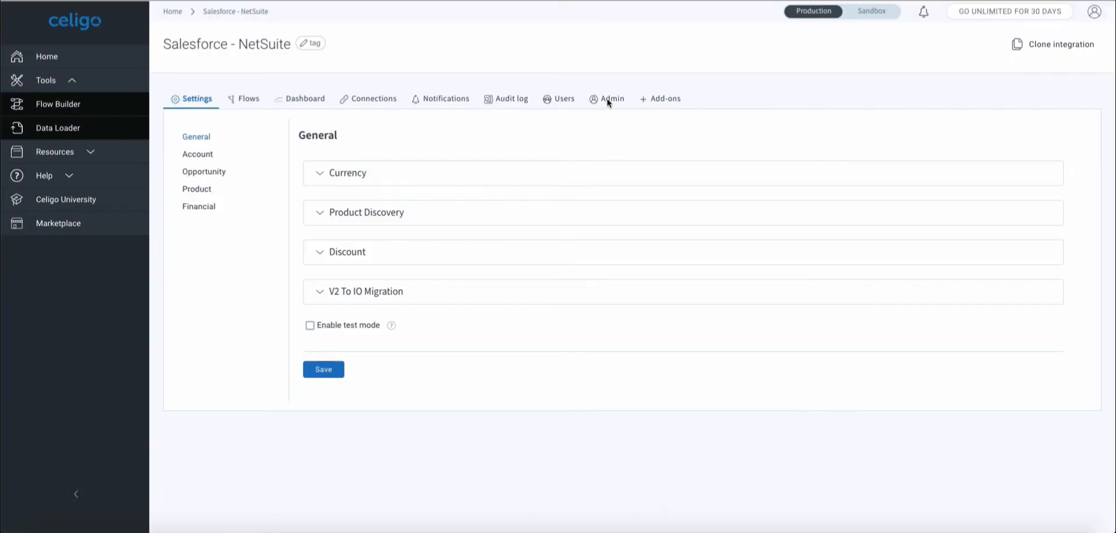
click(564, 98)
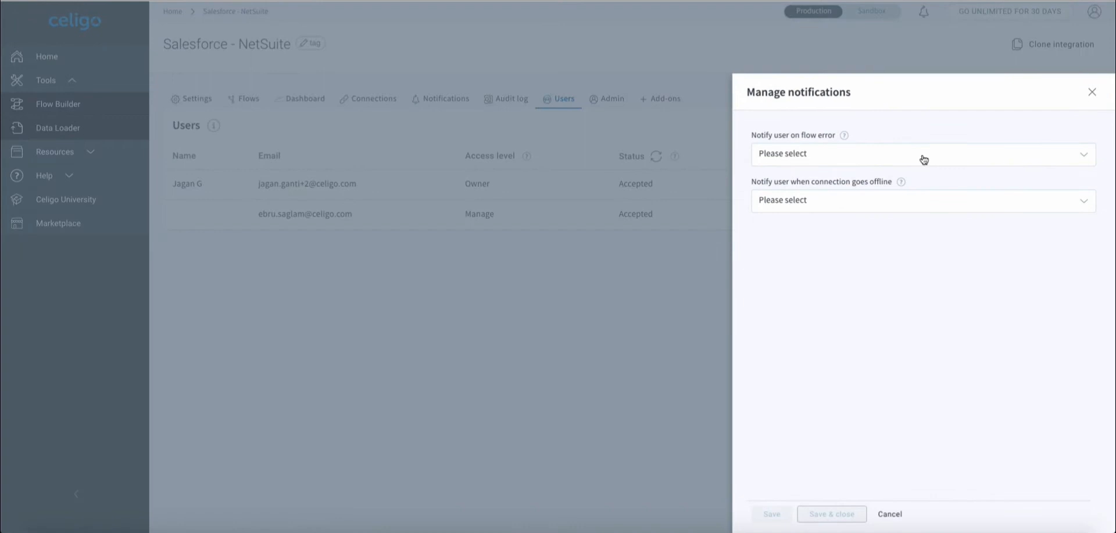
click(922, 154)
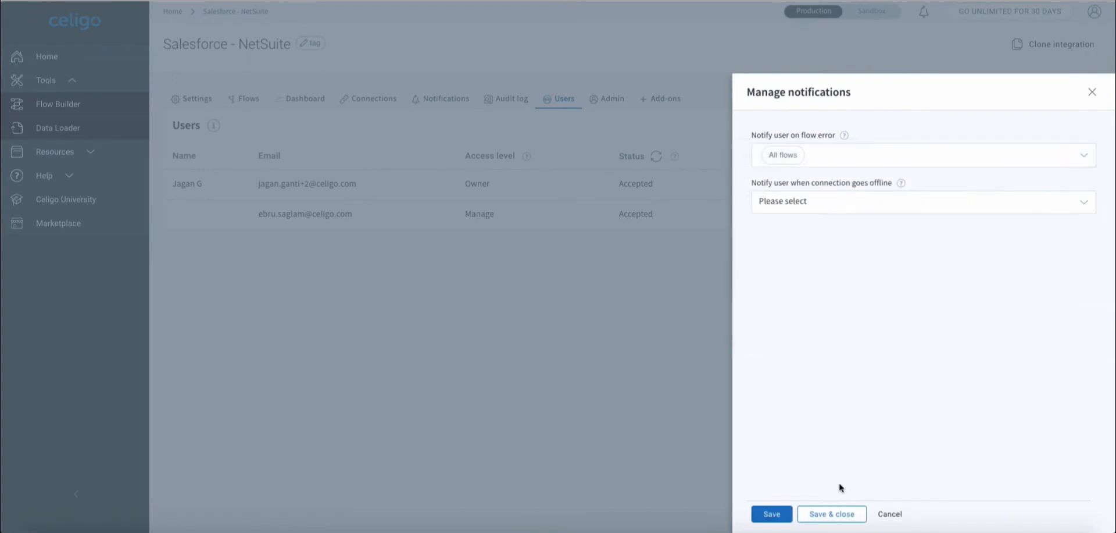
click(922, 201)
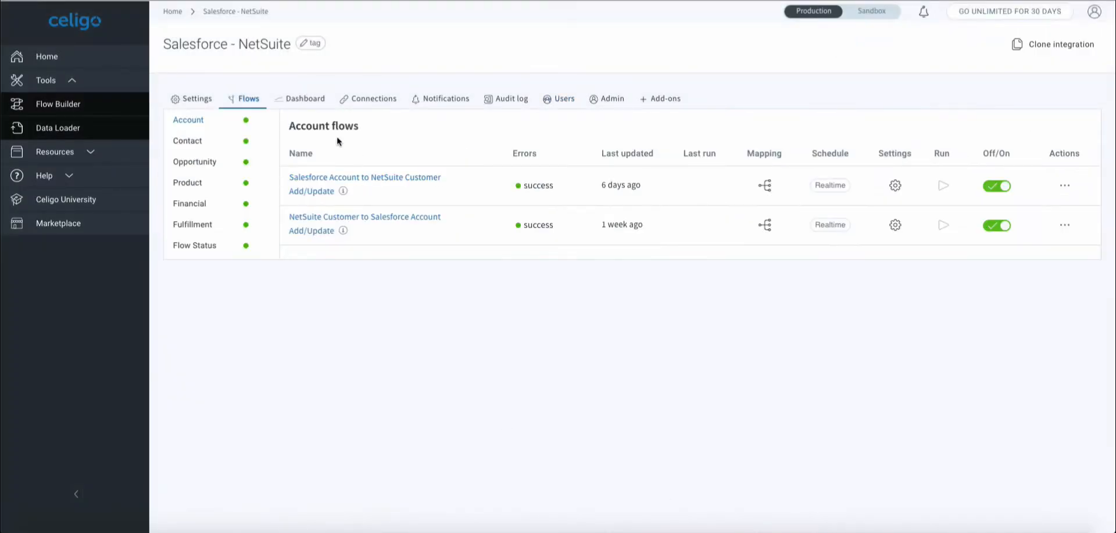
Filter the dashboard to Opportunity flows over the last 24 hours.
click(306, 98)
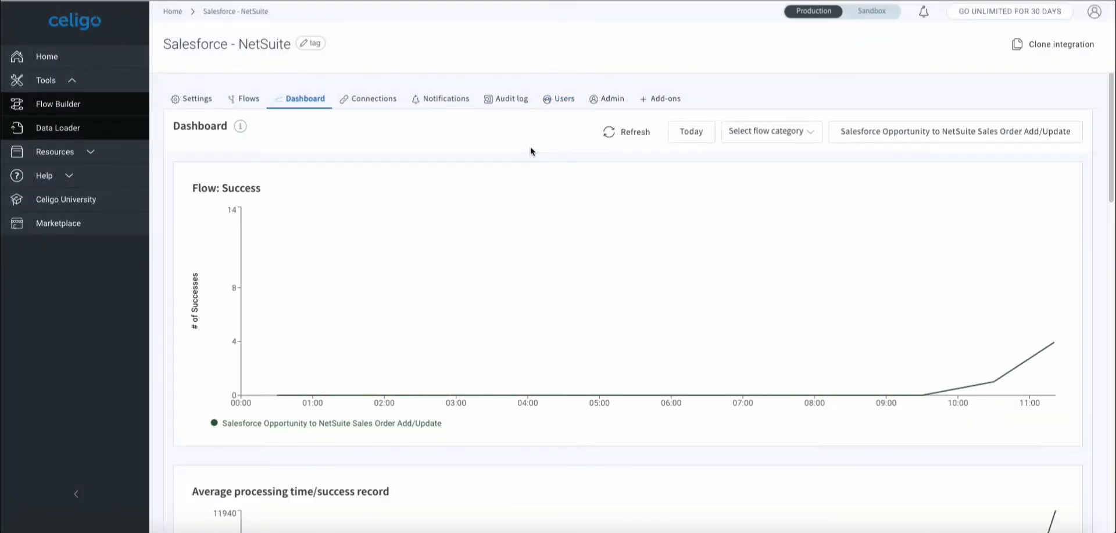
click(689, 132)
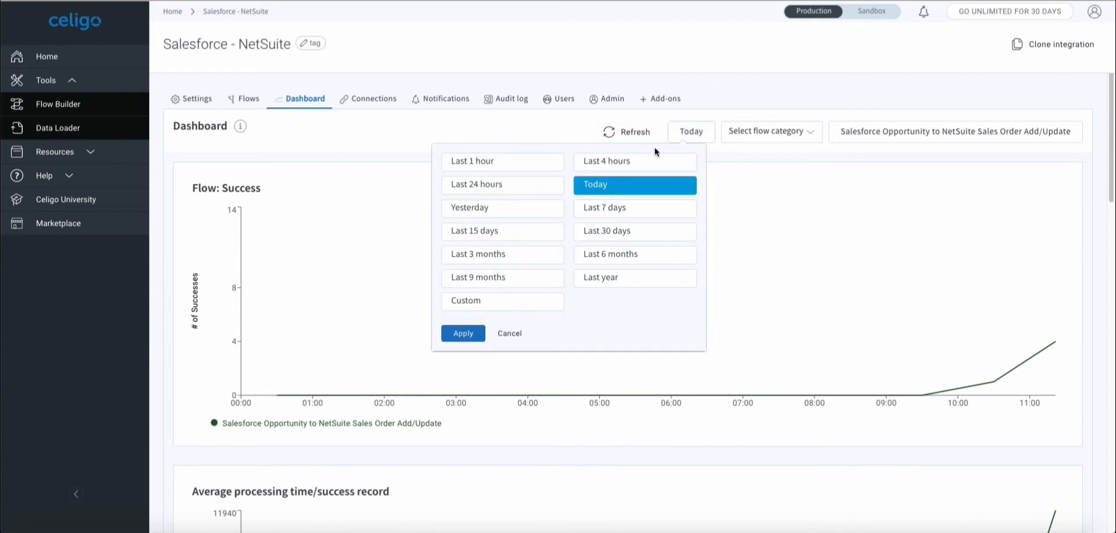
click(461, 333)
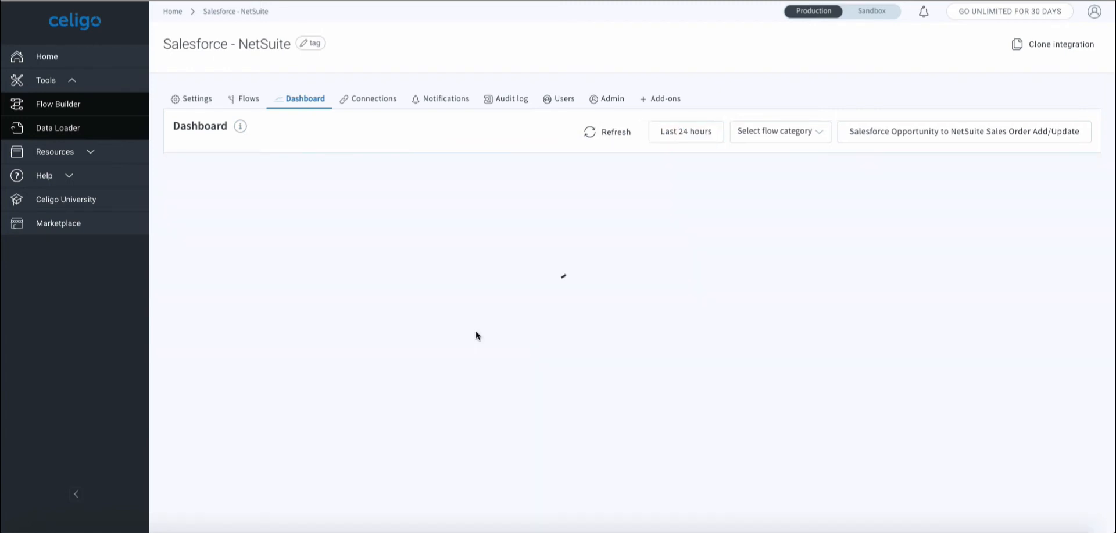
click(775, 131)
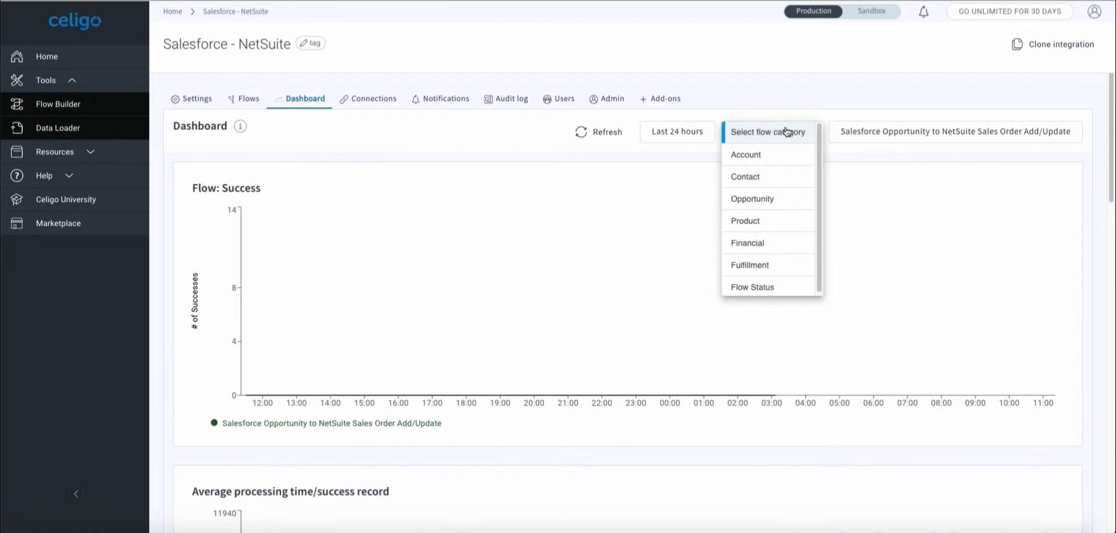
click(752, 198)
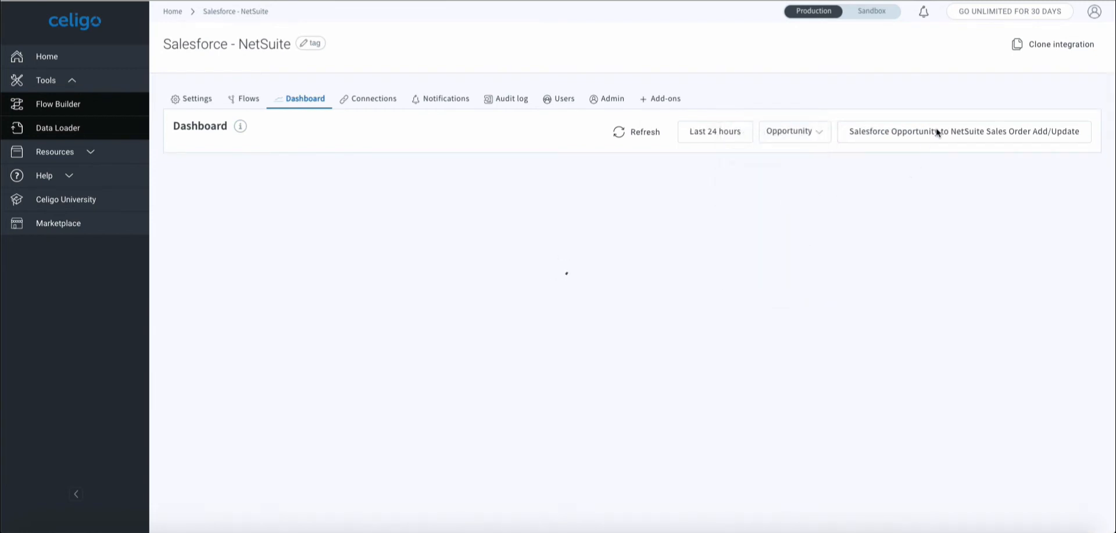
Add Integration-level data to the charts and review the results.
click(962, 131)
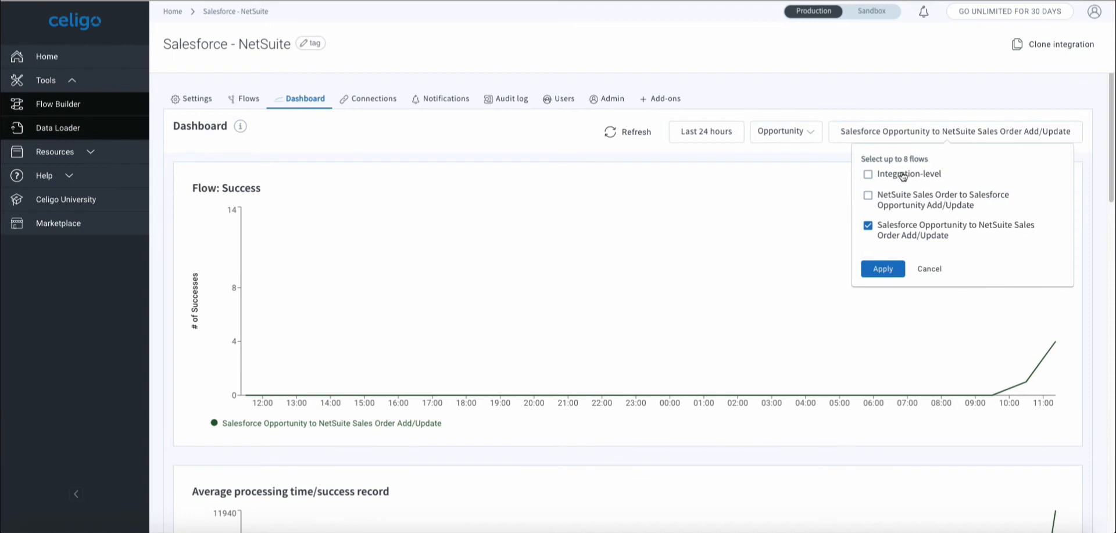
click(883, 268)
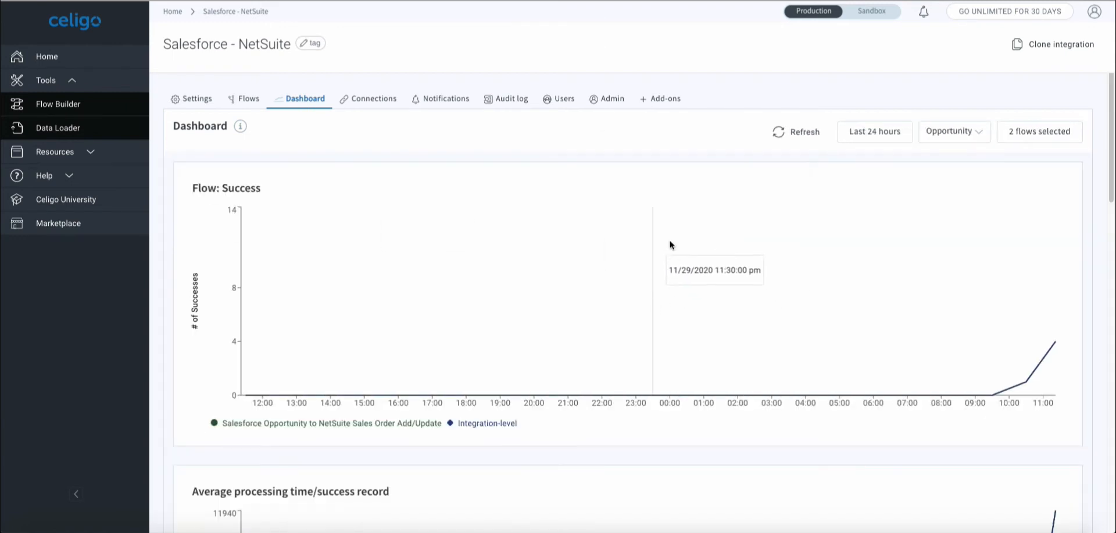
mouse_move(911, 347)
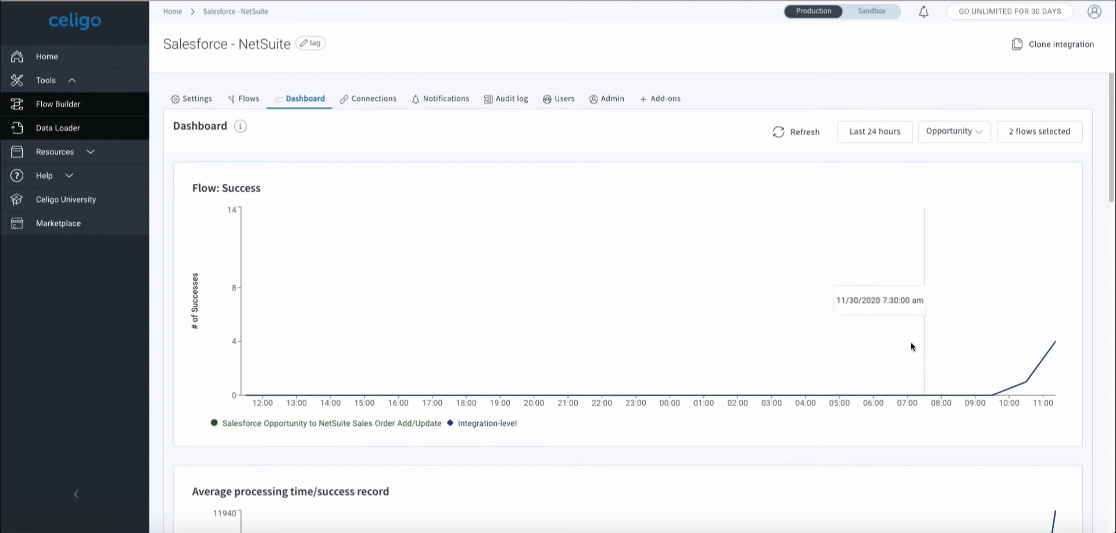
scroll(down, 3)
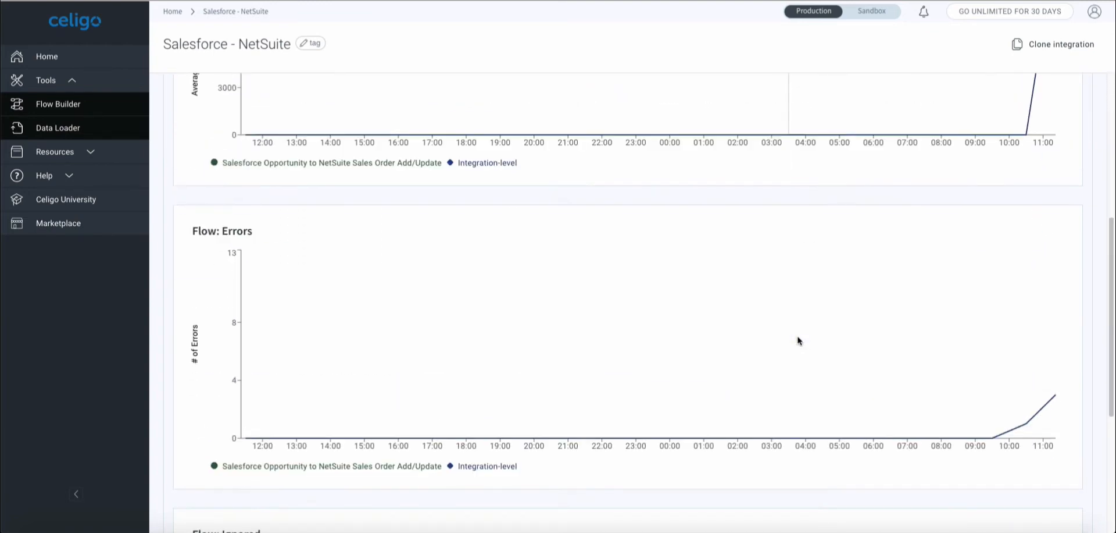
scroll(down, 3)
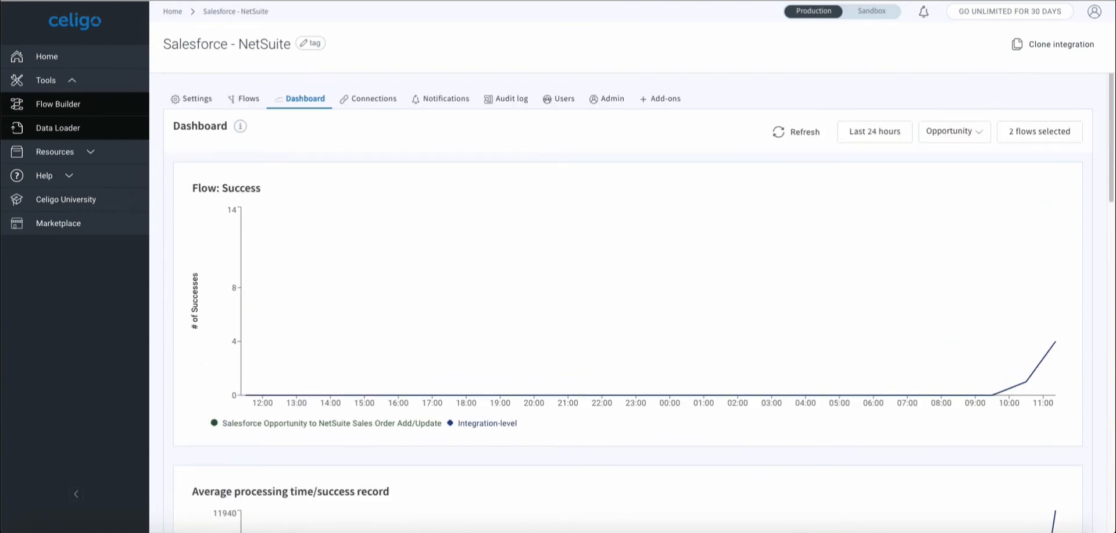
click(563, 98)
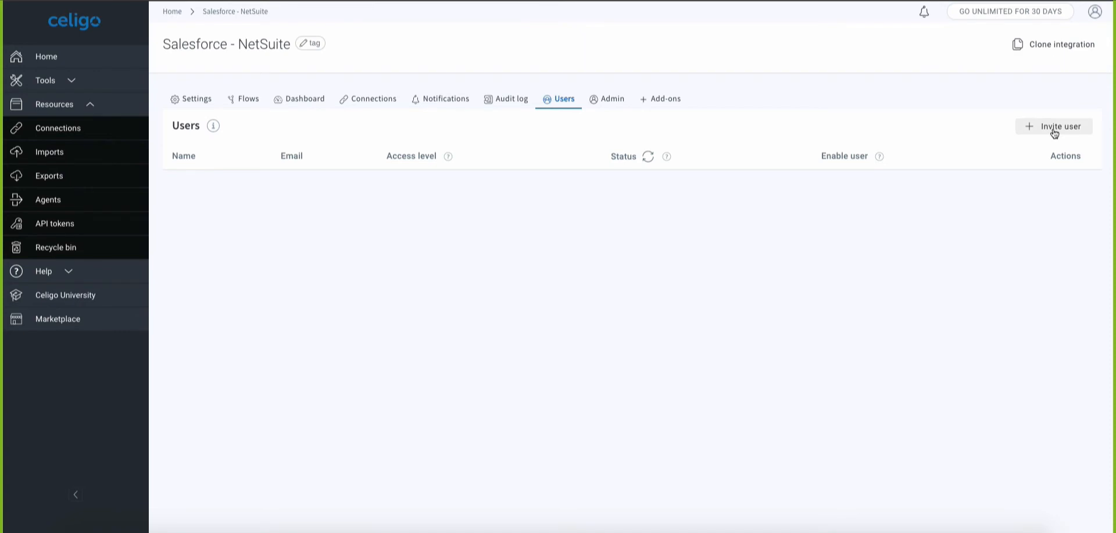
click(1055, 126)
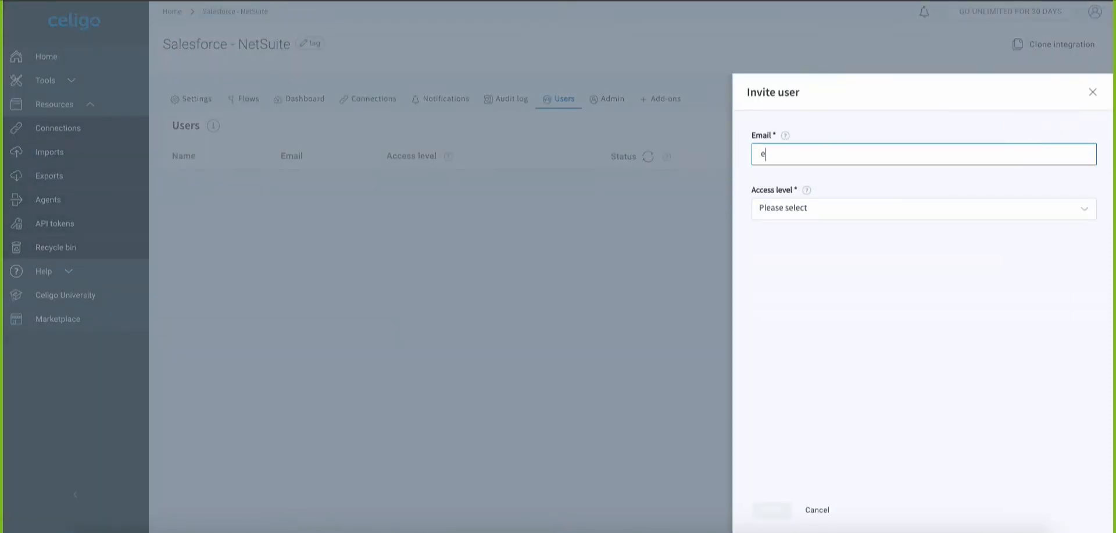
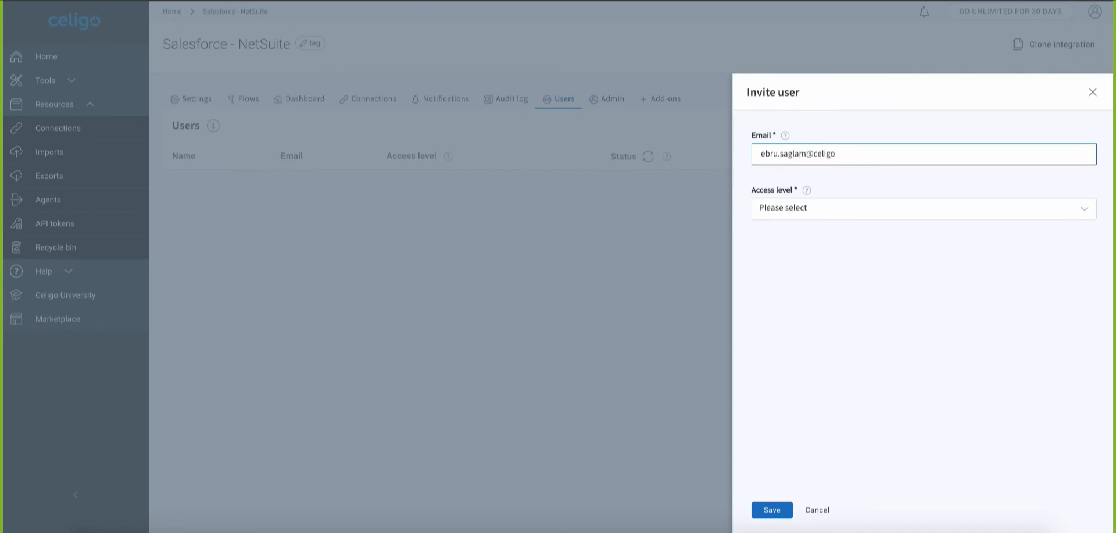
click(922, 207)
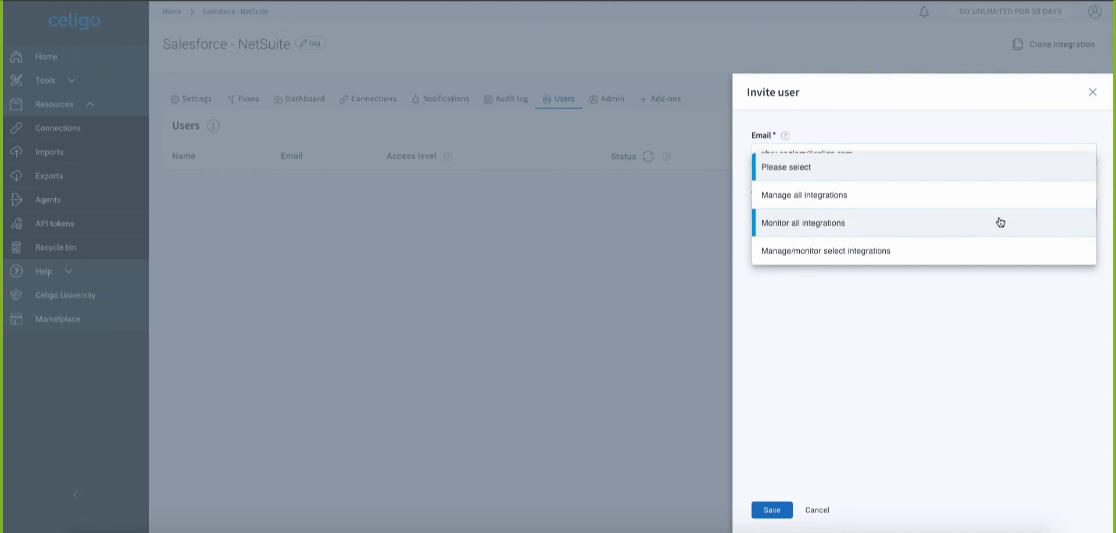
click(826, 250)
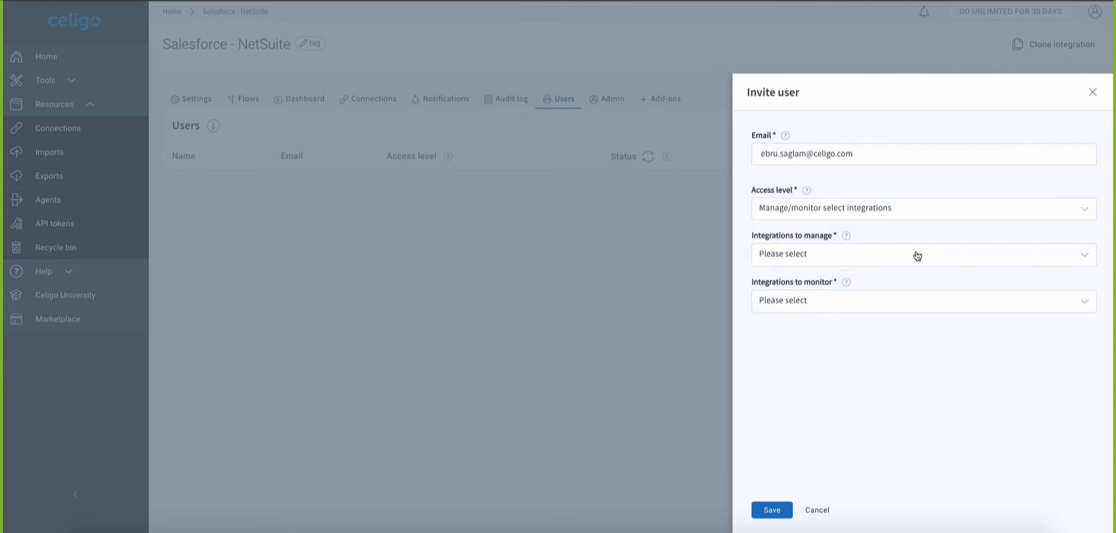
click(922, 255)
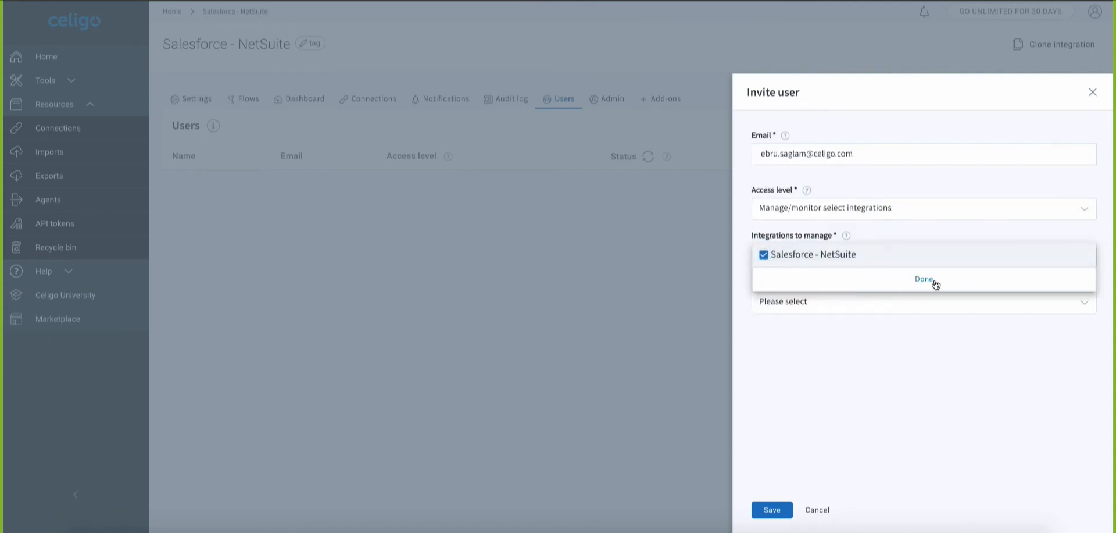
click(923, 277)
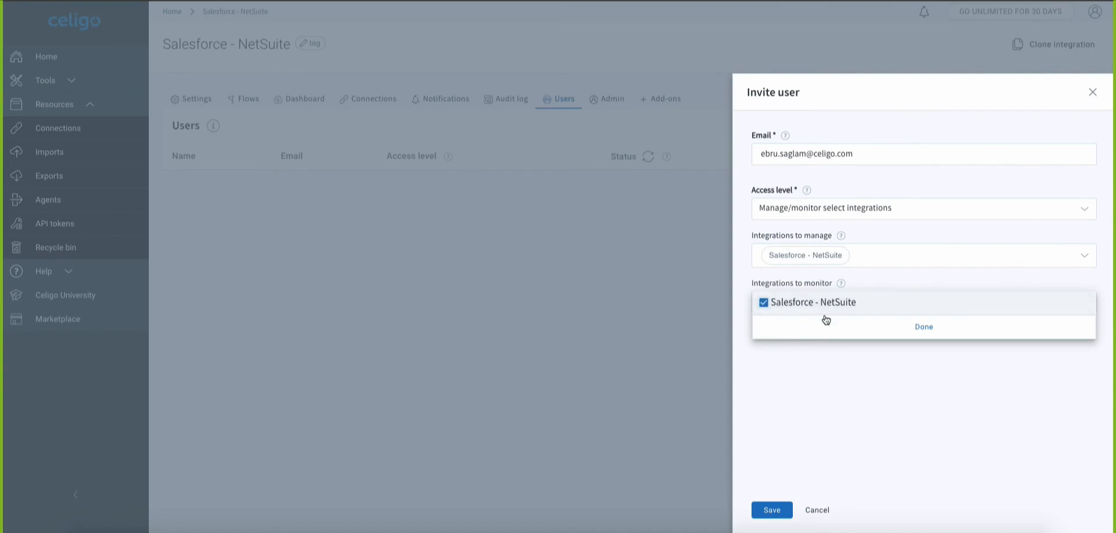
click(771, 509)
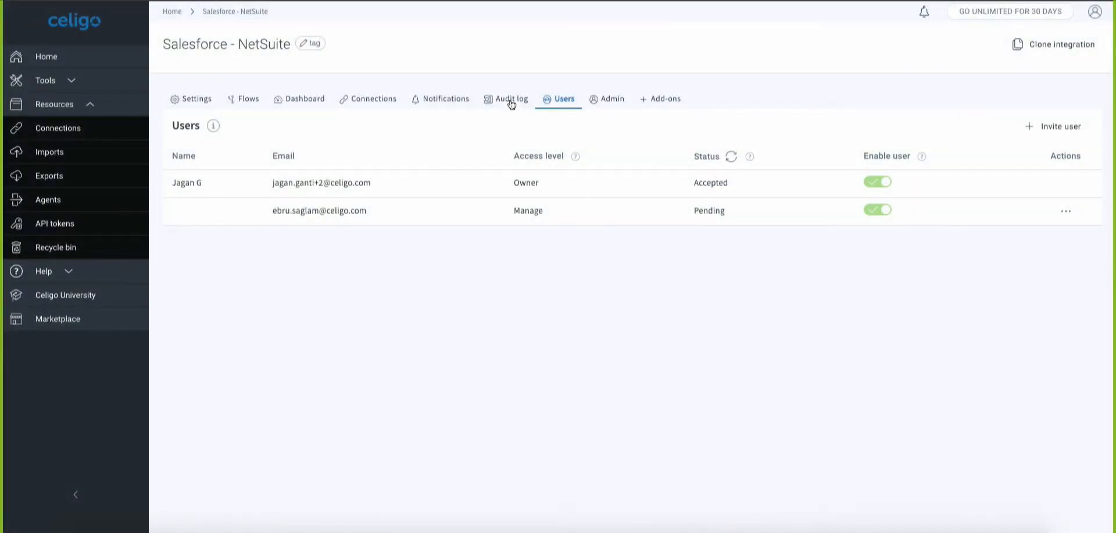
Filter the audit log to Flow, then Integration changes, and reload the page.
click(510, 98)
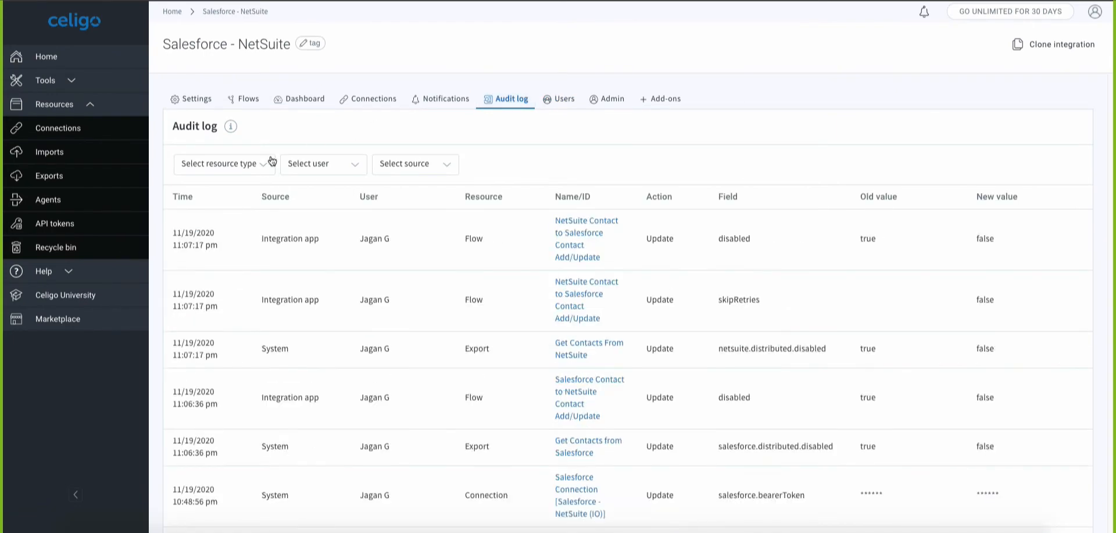
click(221, 163)
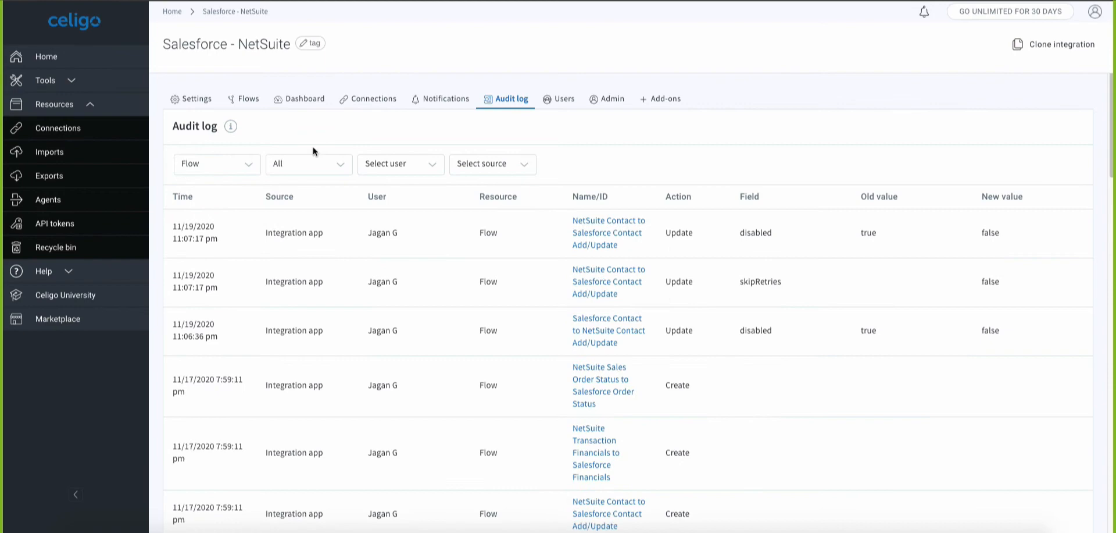
click(216, 164)
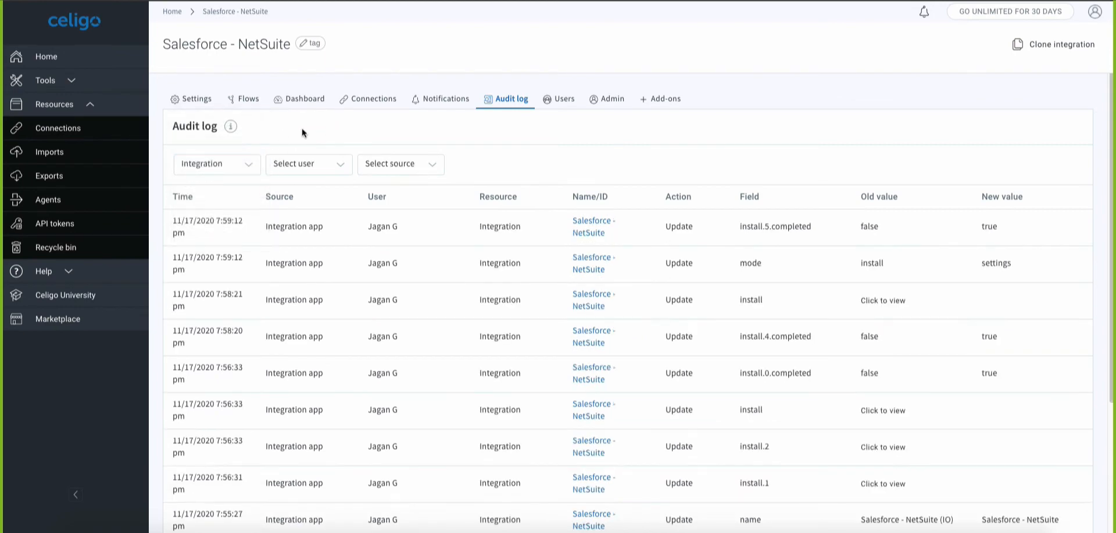
right_click(302, 132)
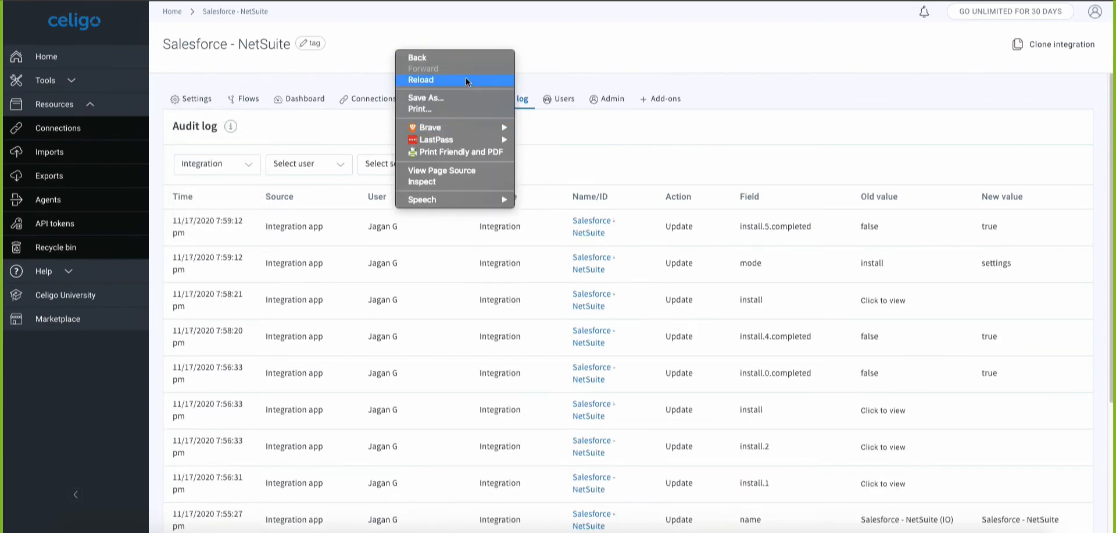
click(421, 81)
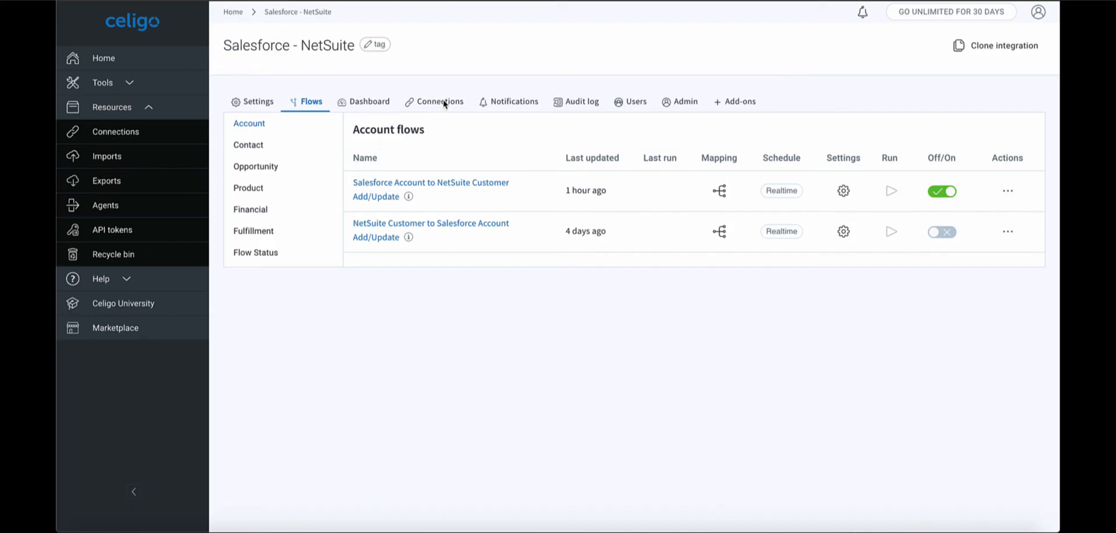
Keep the Salesforce connection's OAuth 2.0 flow type as Refresh Token and save to reauthorize.
click(433, 101)
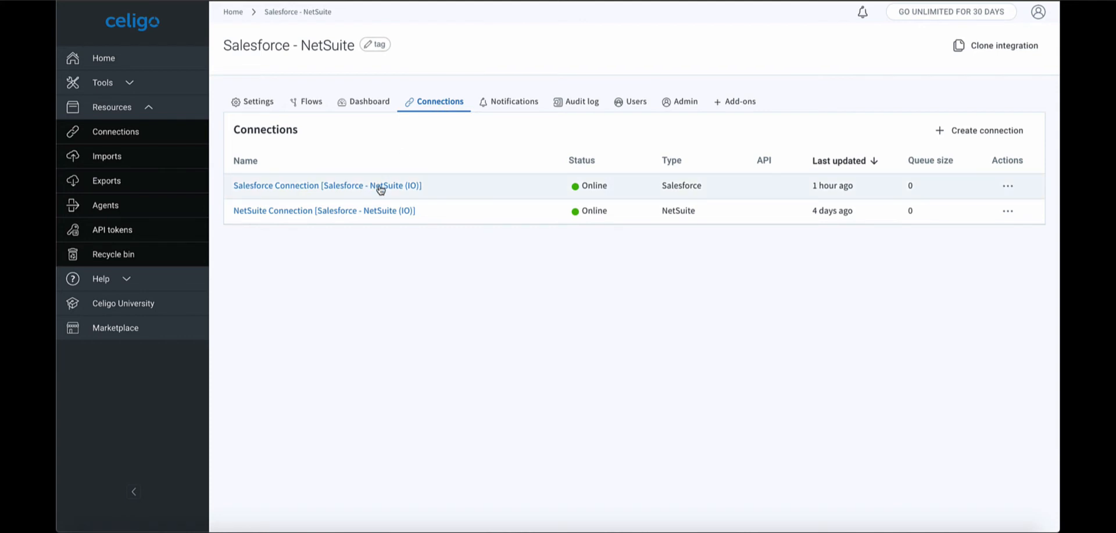
click(328, 185)
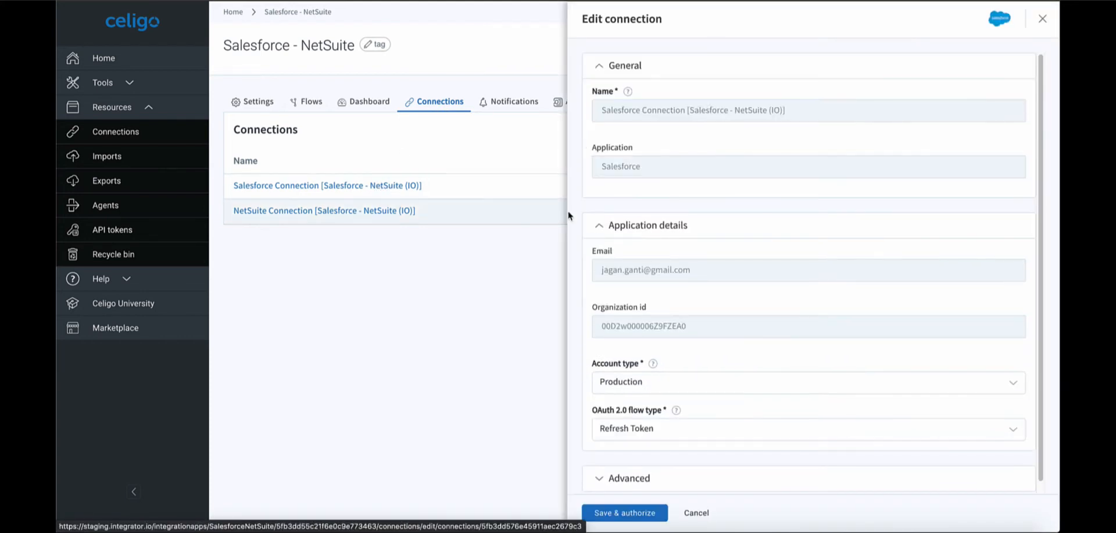
scroll(down, 3)
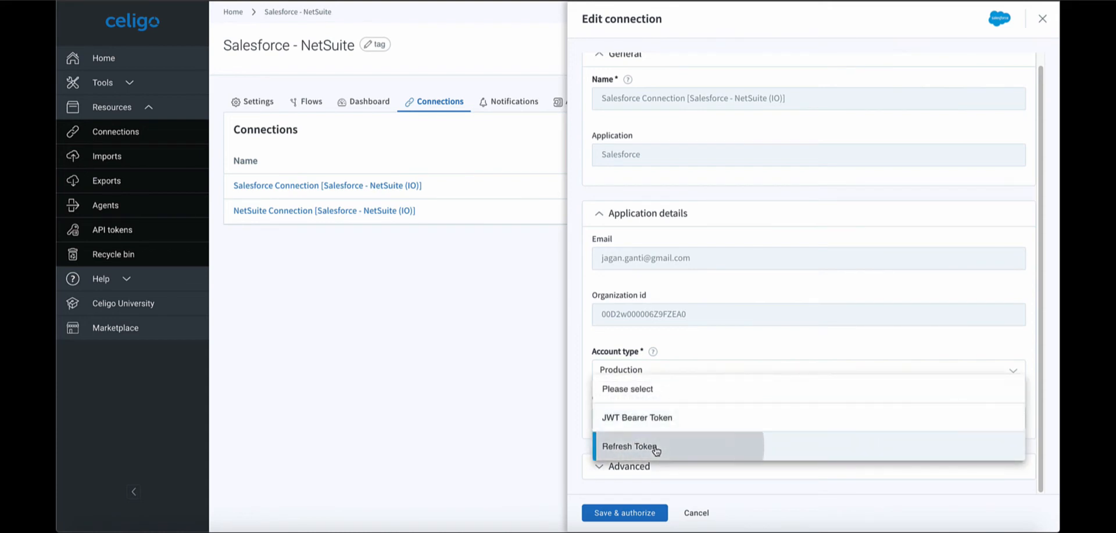
click(637, 445)
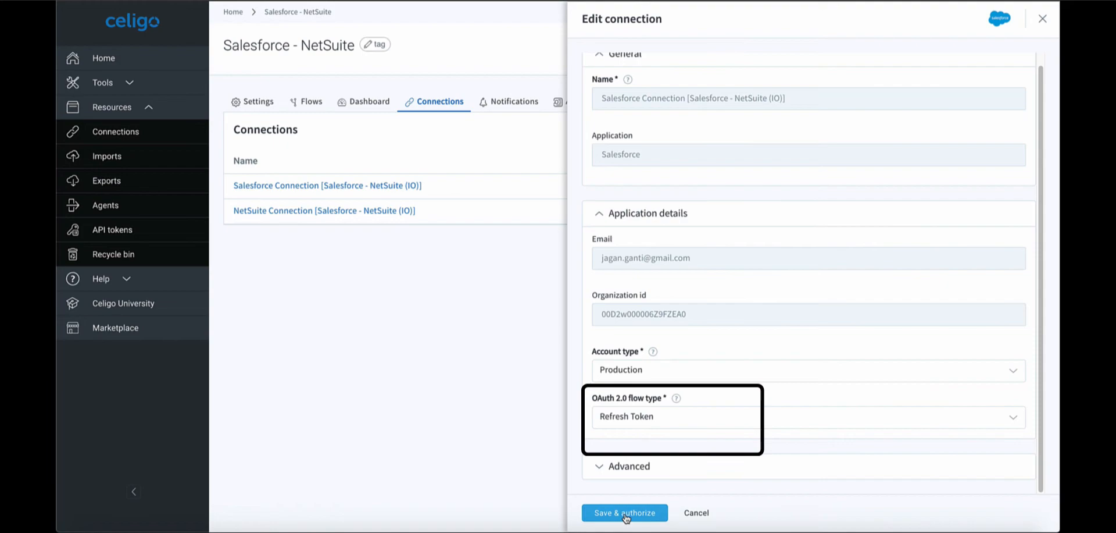
click(624, 511)
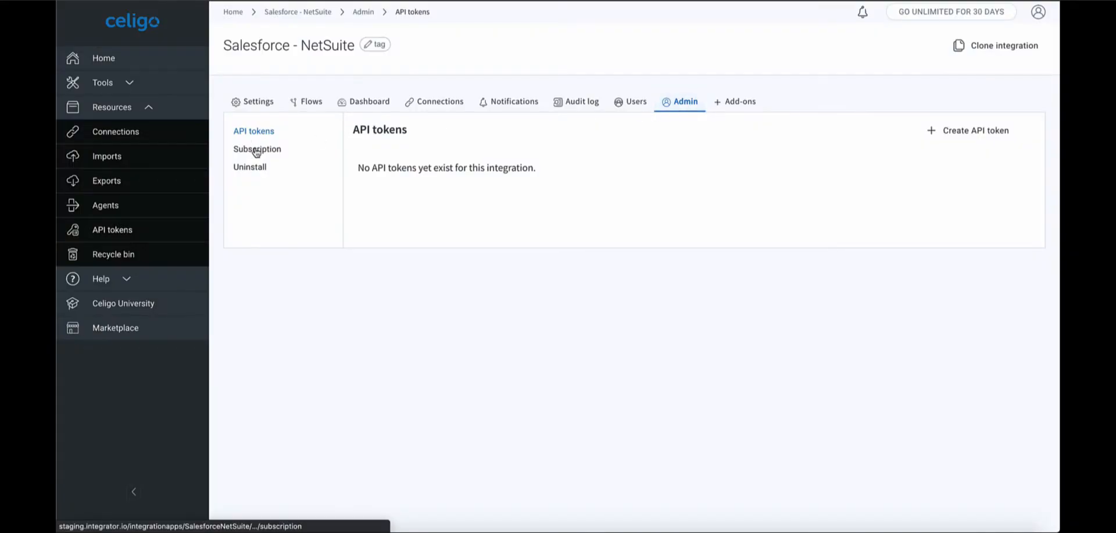
View the Premium plan subscription details, then the integration's General settings.
click(256, 149)
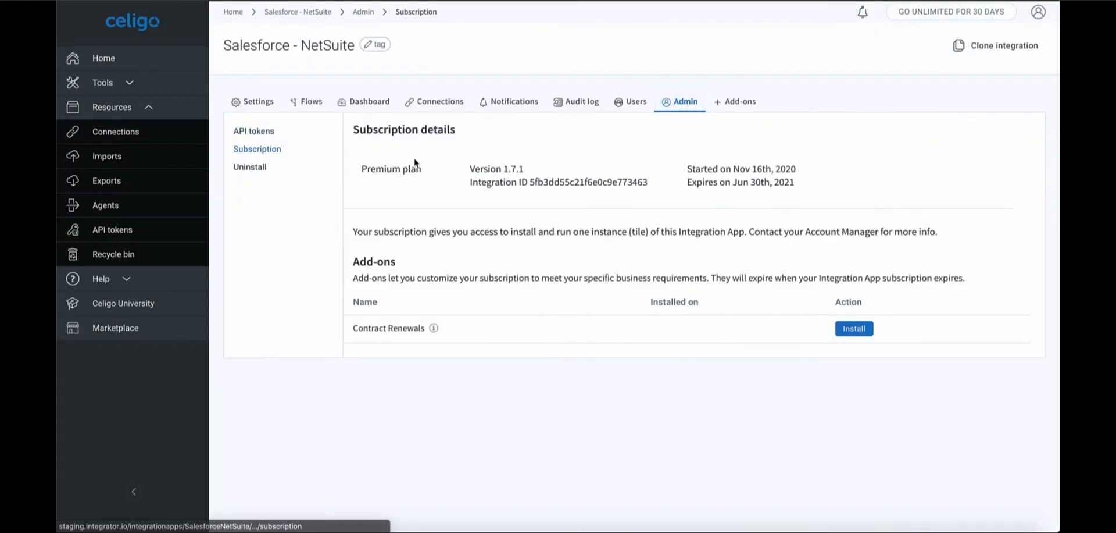
mouse_move(761, 34)
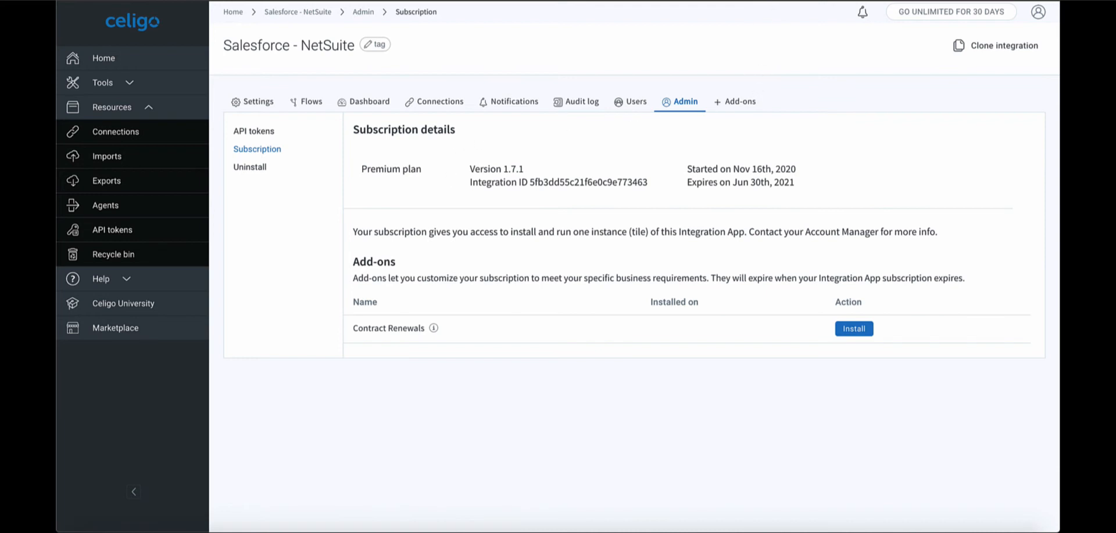
click(259, 102)
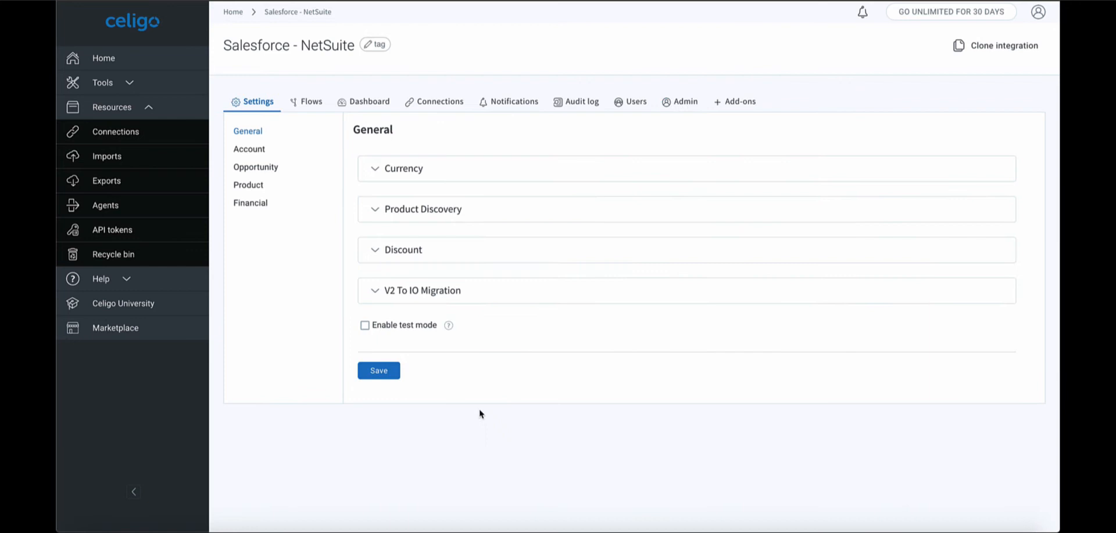
Browse the Account, Contact, Opportunity and Flow Status flow groups.
click(310, 101)
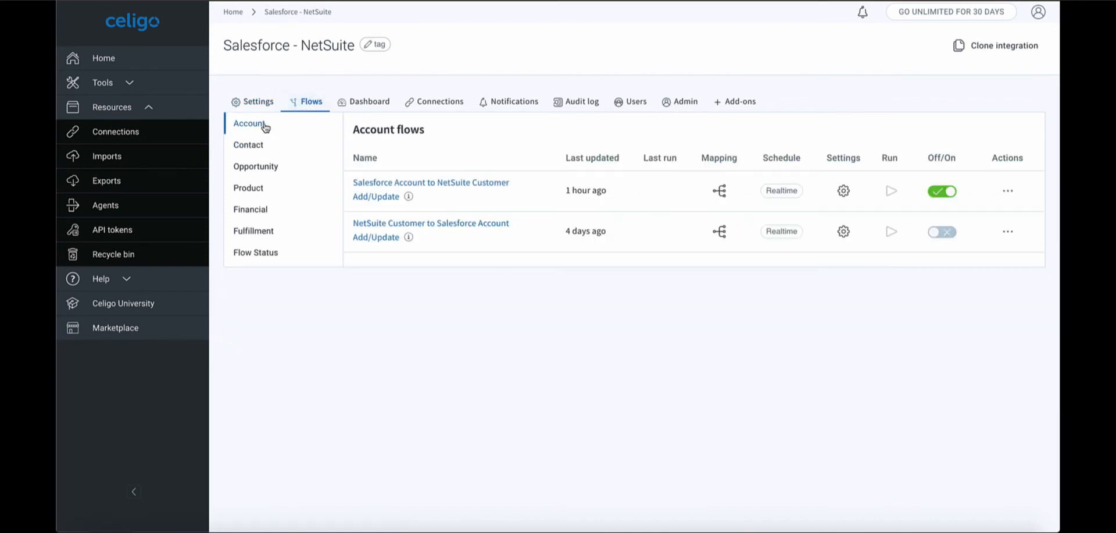
click(247, 144)
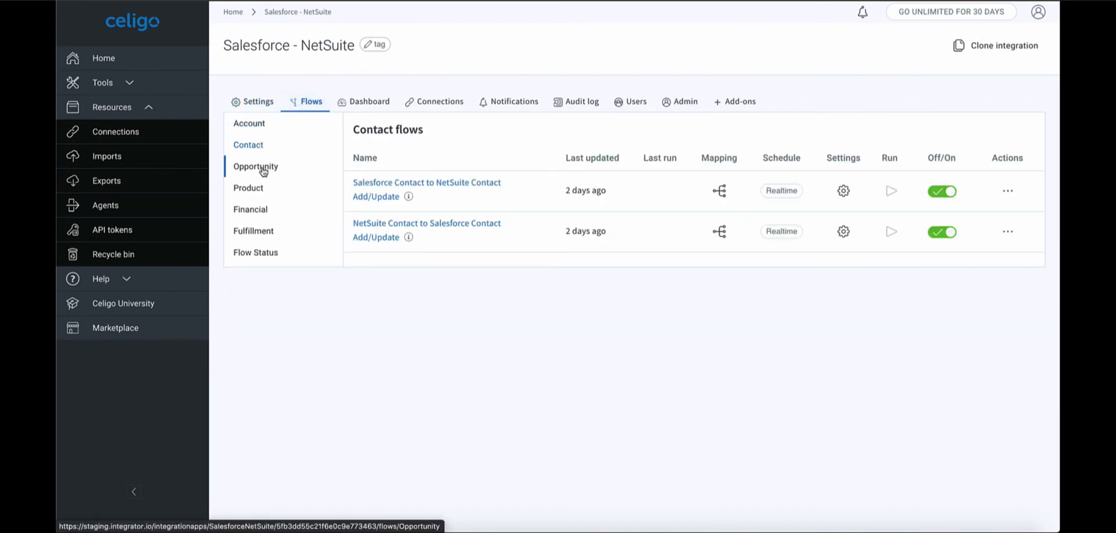
click(255, 166)
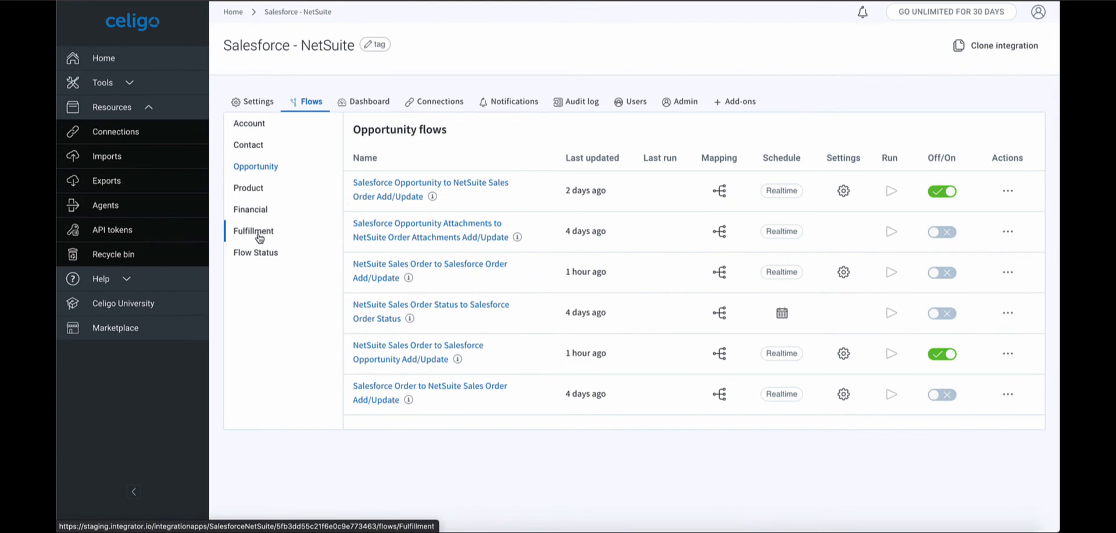
click(254, 252)
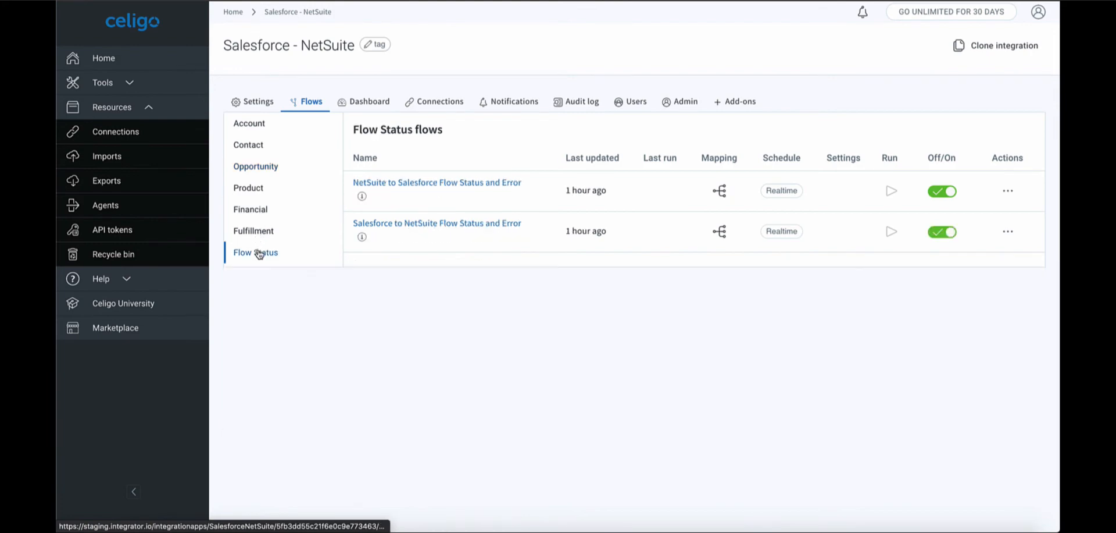
Show the integration's add-ons, Contract Renewals and Quotes.
click(739, 101)
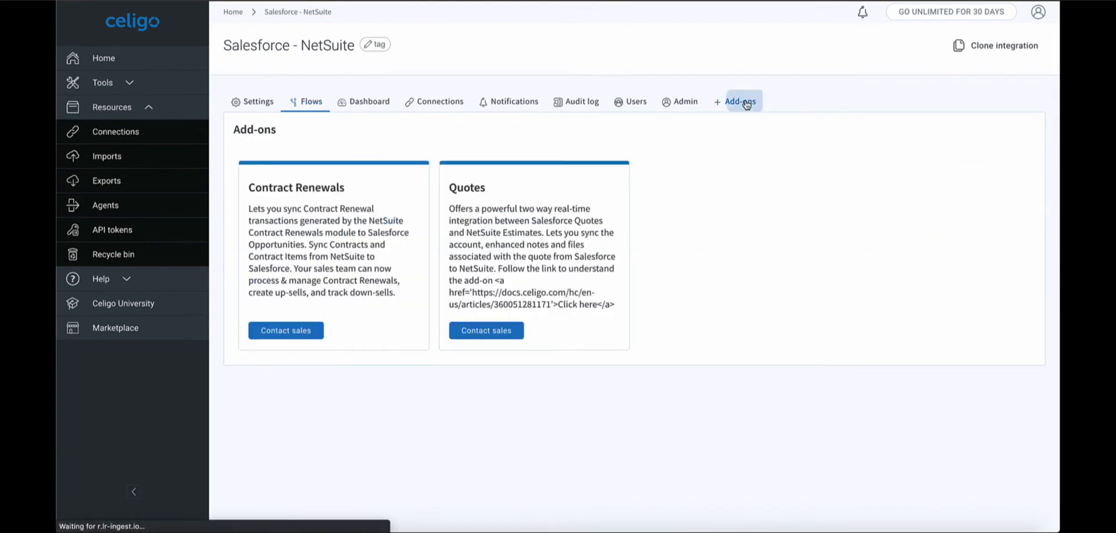
click(740, 102)
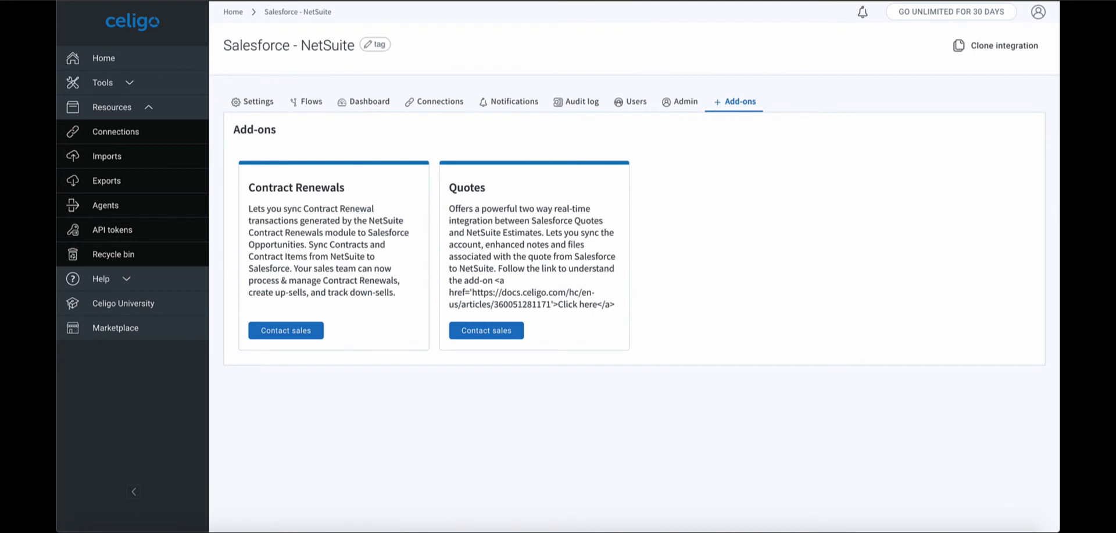
Refresh the Product Discovery Salesforce key options, keep Product Code, and return to the Account flows.
click(257, 101)
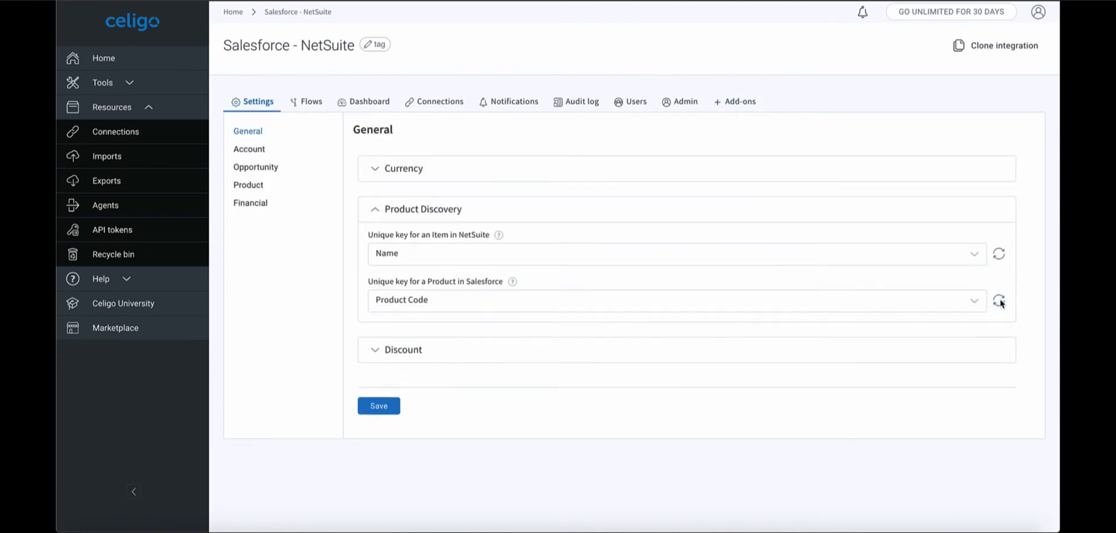
click(998, 300)
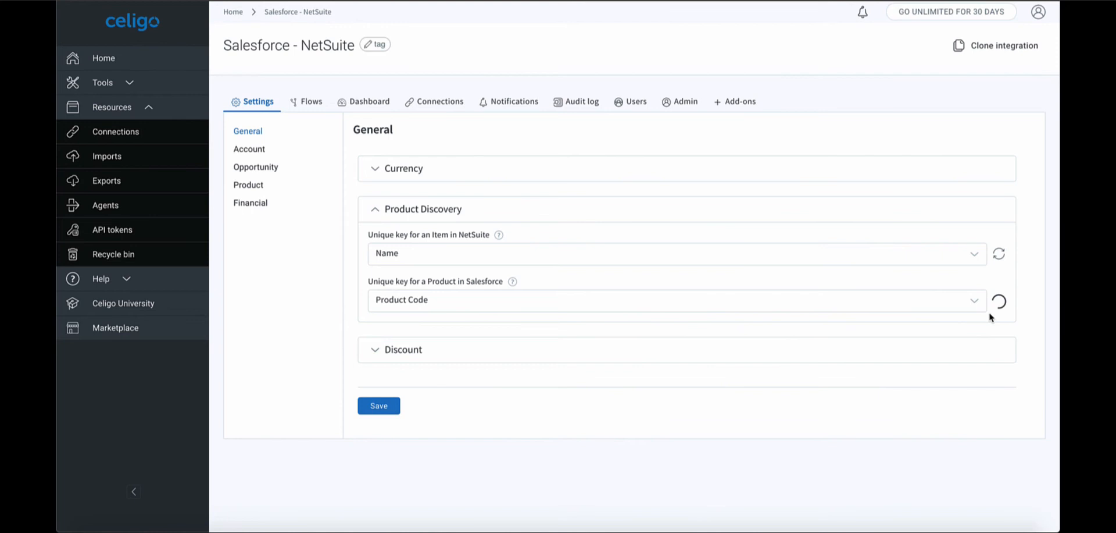
click(677, 299)
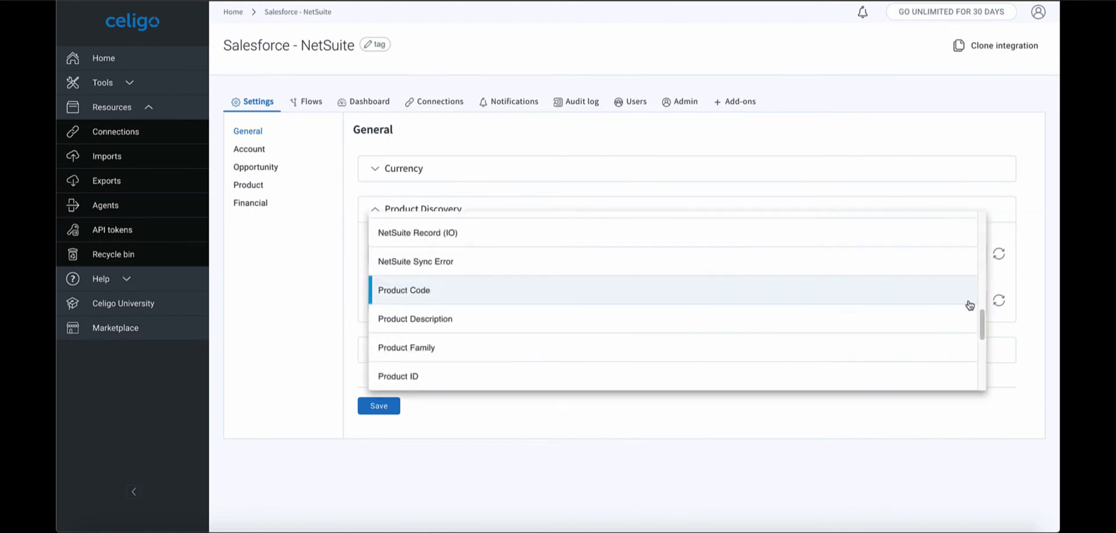
click(403, 289)
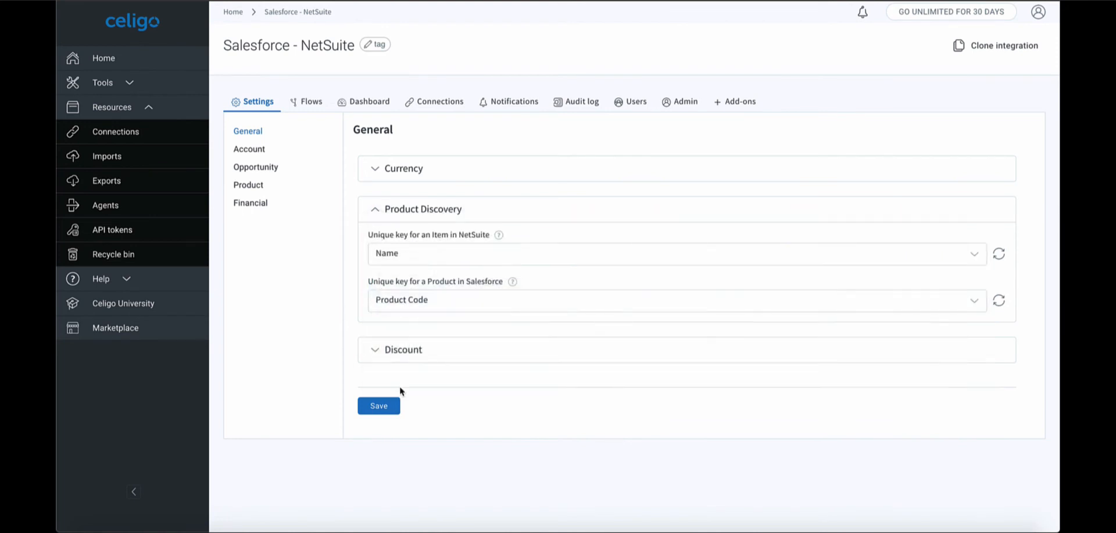
click(312, 102)
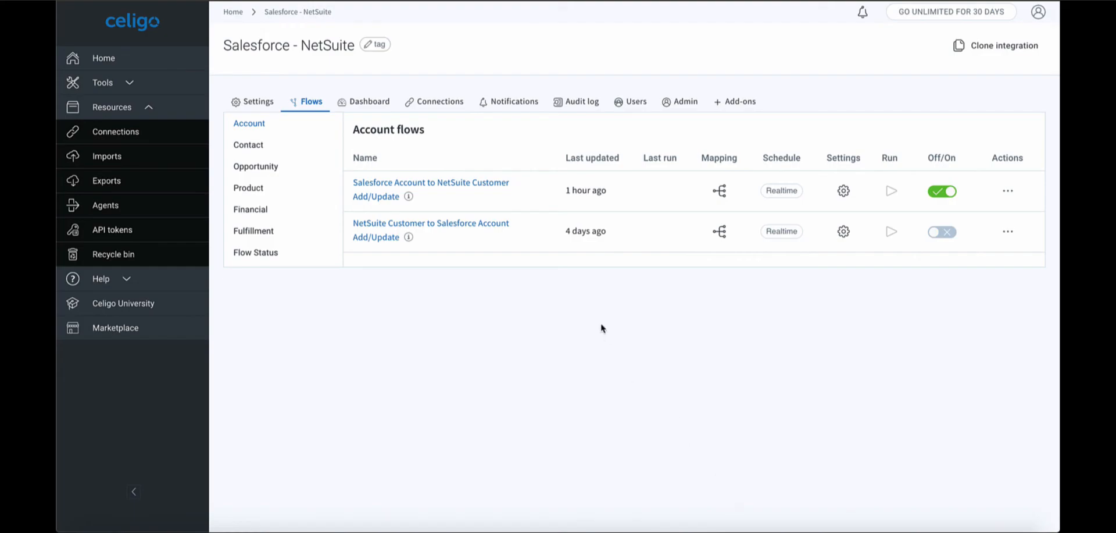
mouse_move(256, 166)
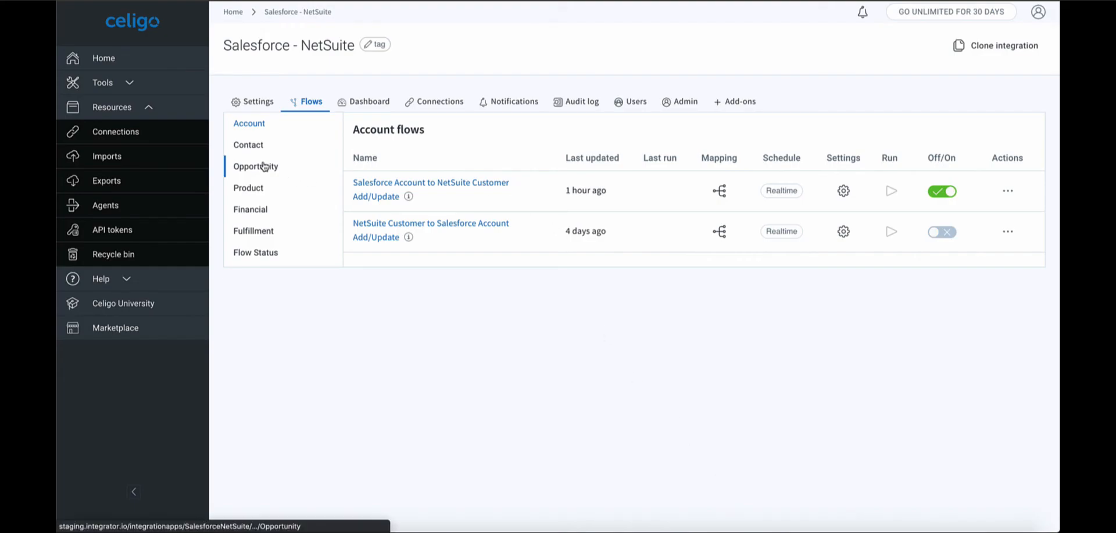
Edit the Opportunity Sync criteria of the opportunity-to-sales-order flow.
click(255, 166)
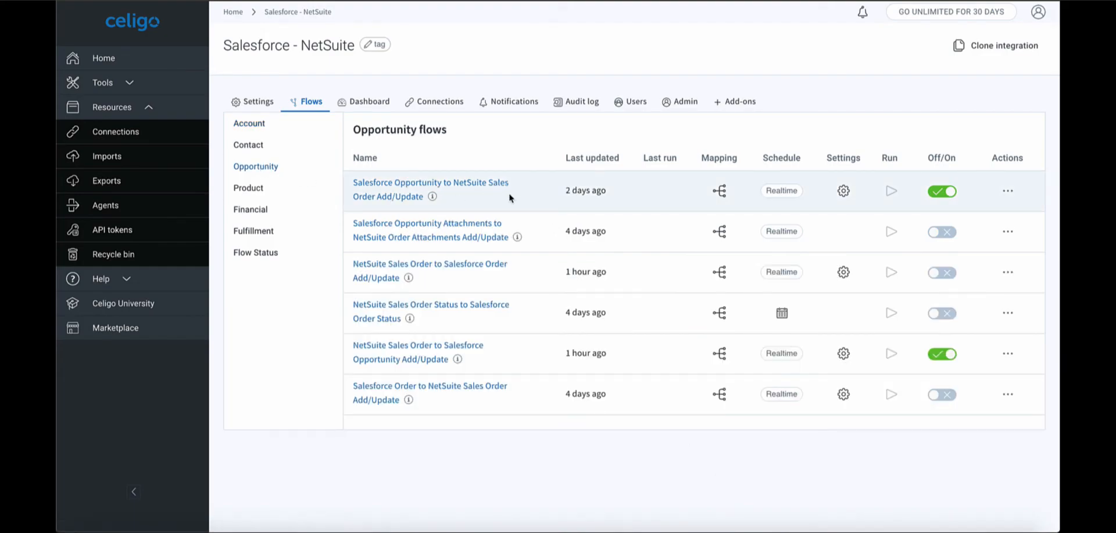
click(844, 190)
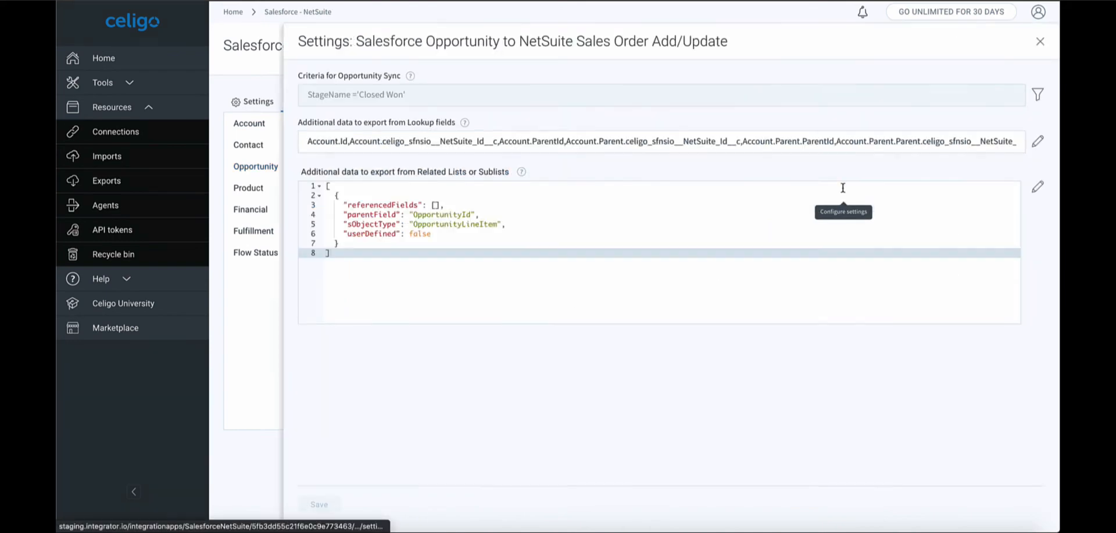
click(1038, 94)
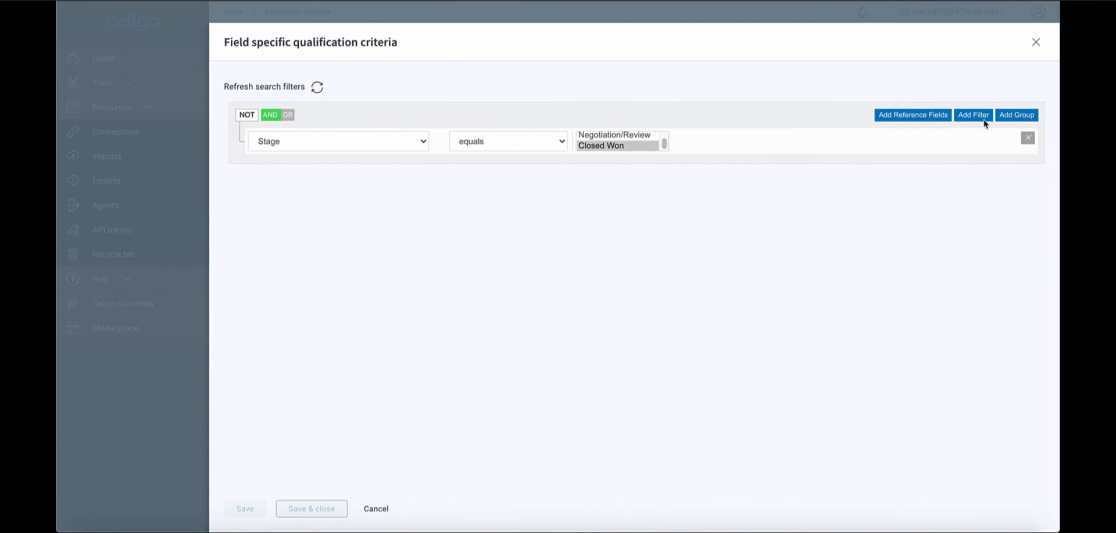
Add a Lead Source equals Phone Inquiry filter alongside Stage Closed Won and save the flow.
click(973, 115)
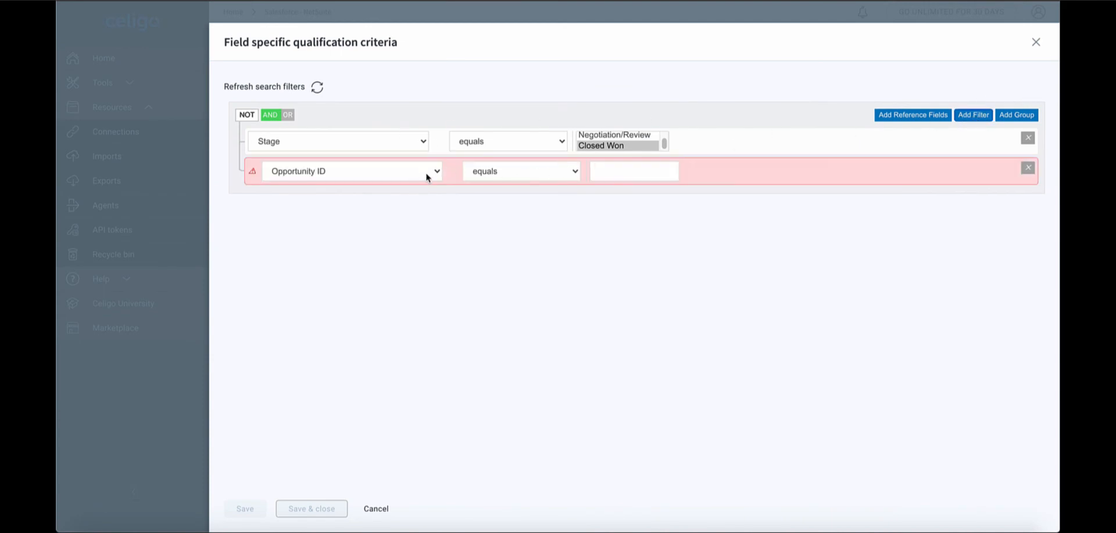
click(351, 170)
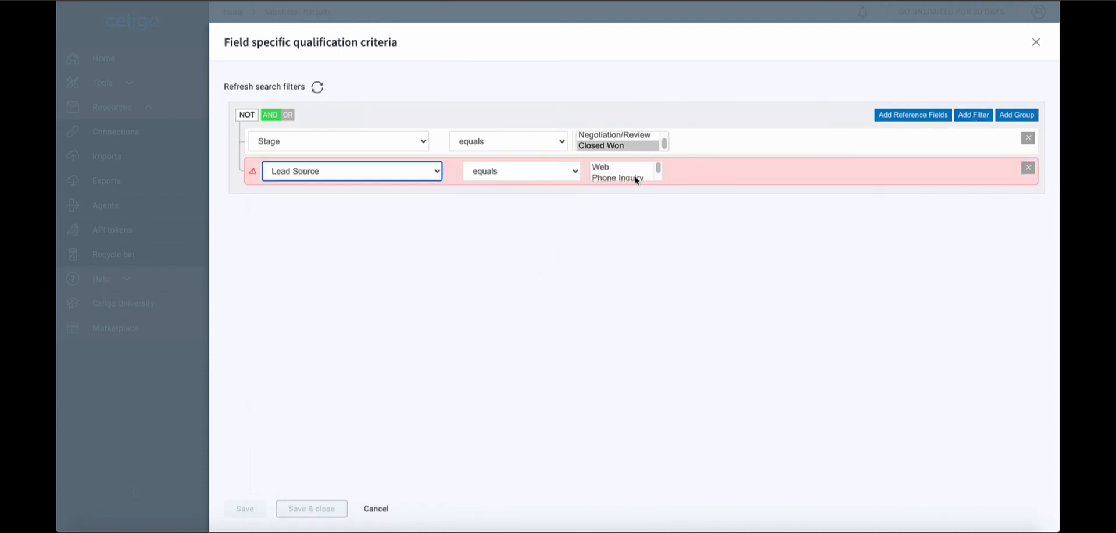
click(614, 176)
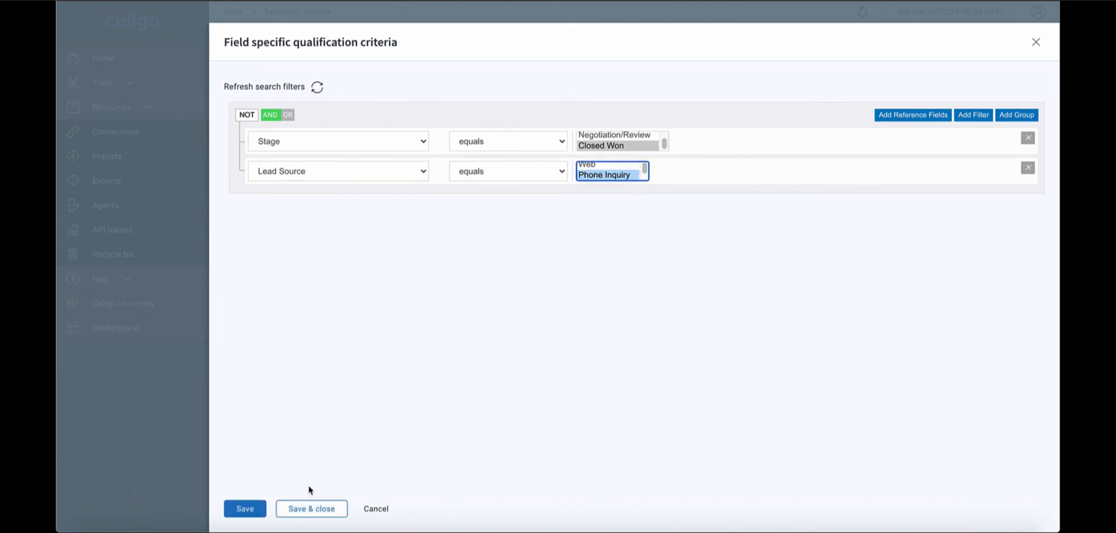
click(312, 508)
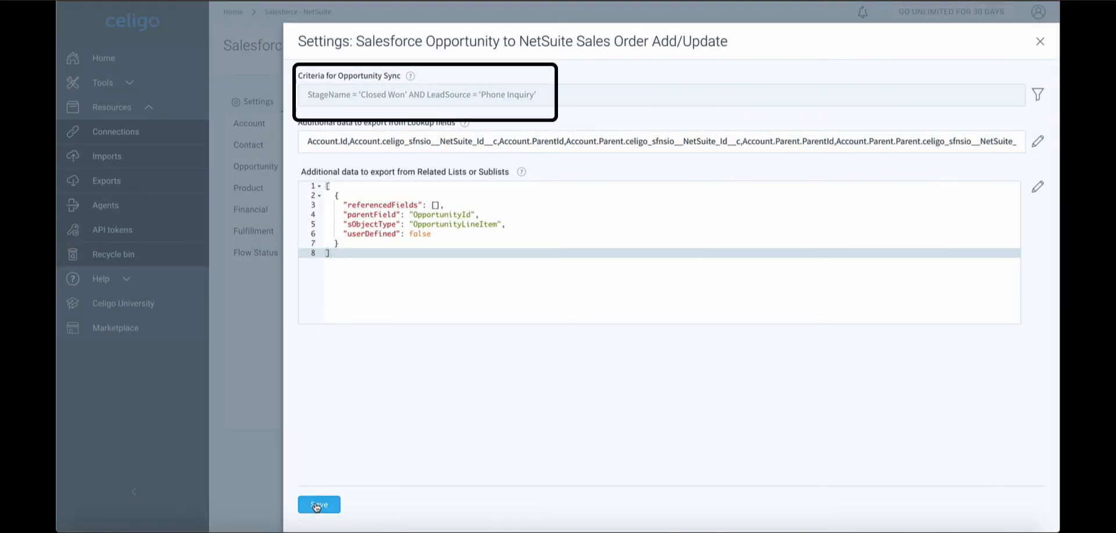
click(318, 505)
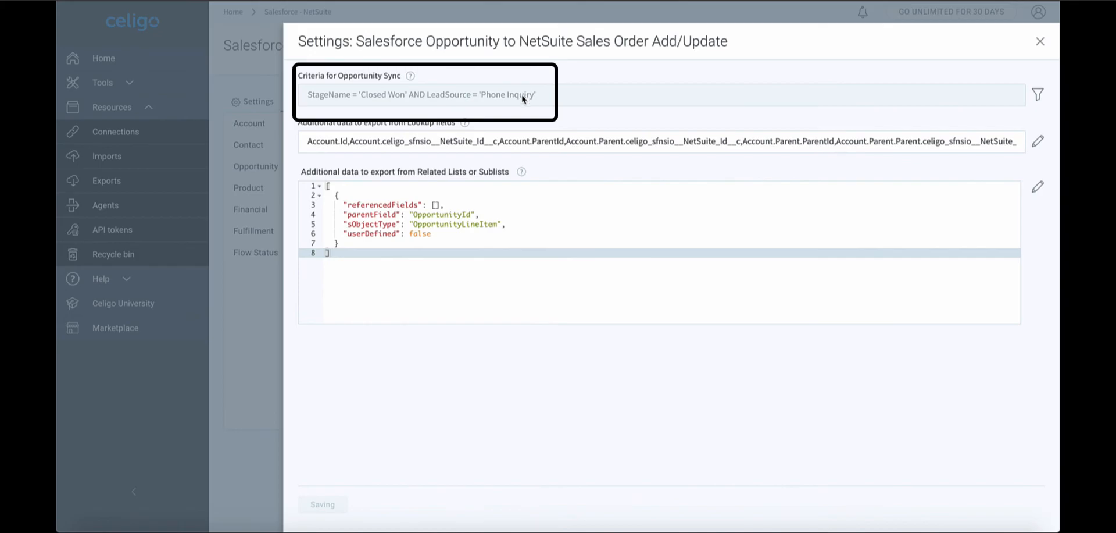
click(1039, 42)
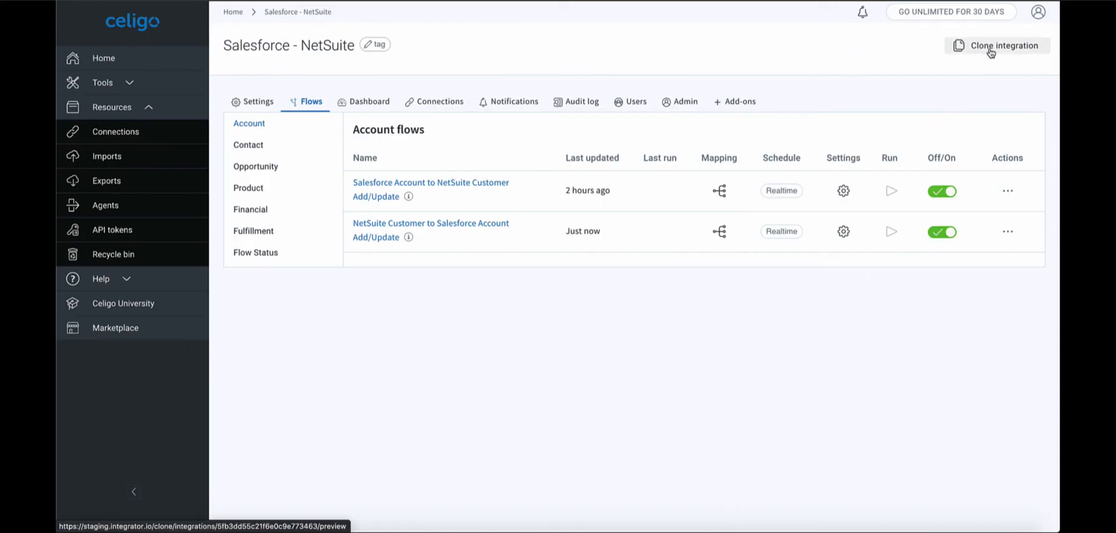
Clone the Salesforce - NetSuite integration and begin configuring the clone's NetSuite connection.
click(997, 45)
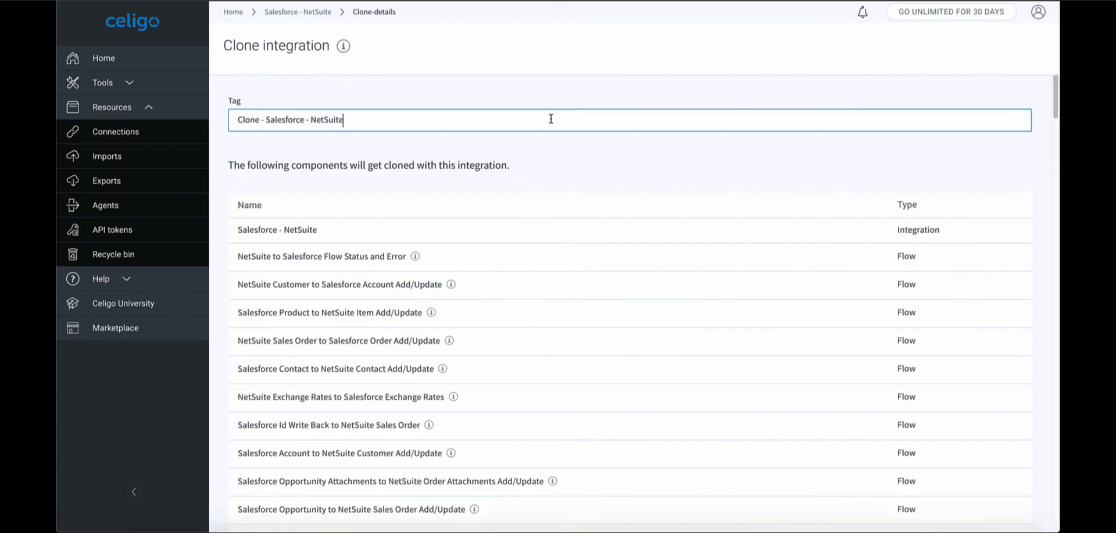
scroll(down, 3)
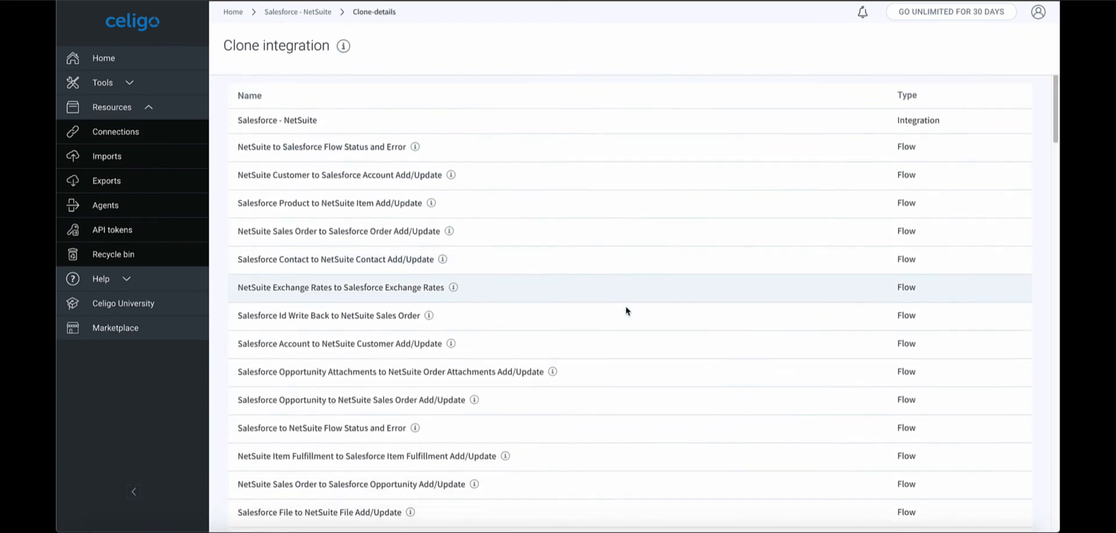
scroll(down, 3)
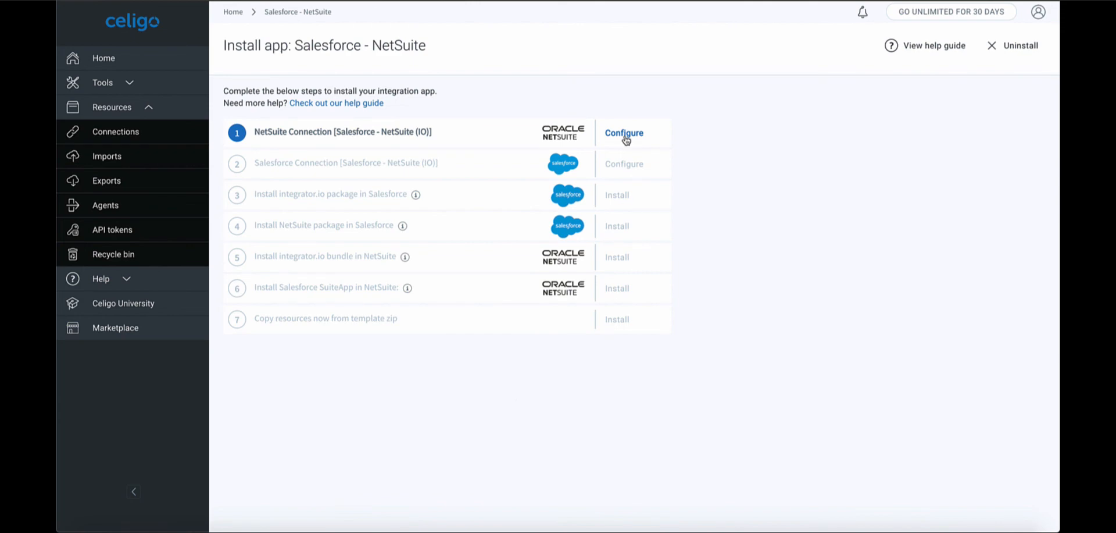
click(624, 132)
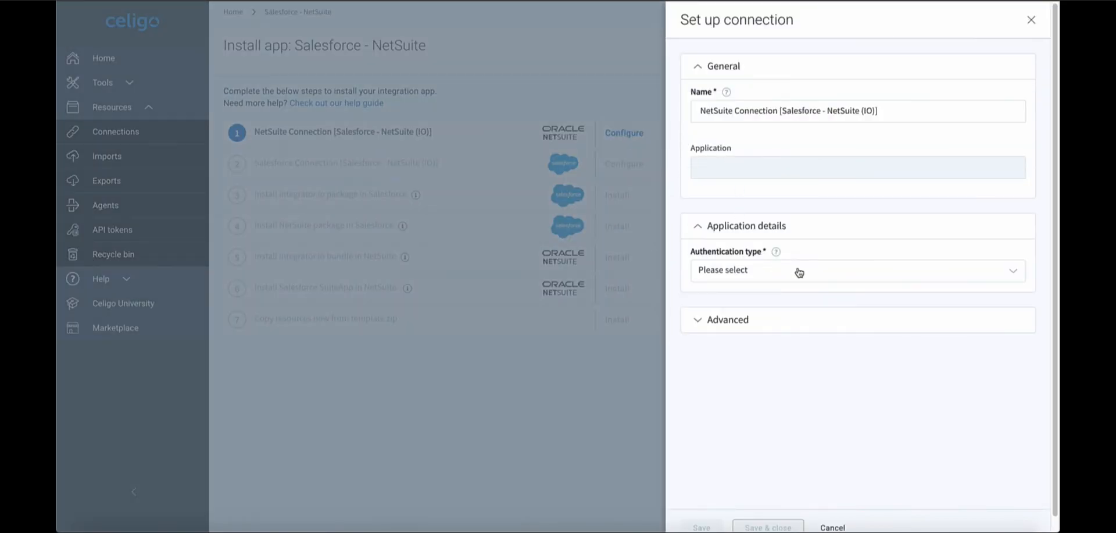